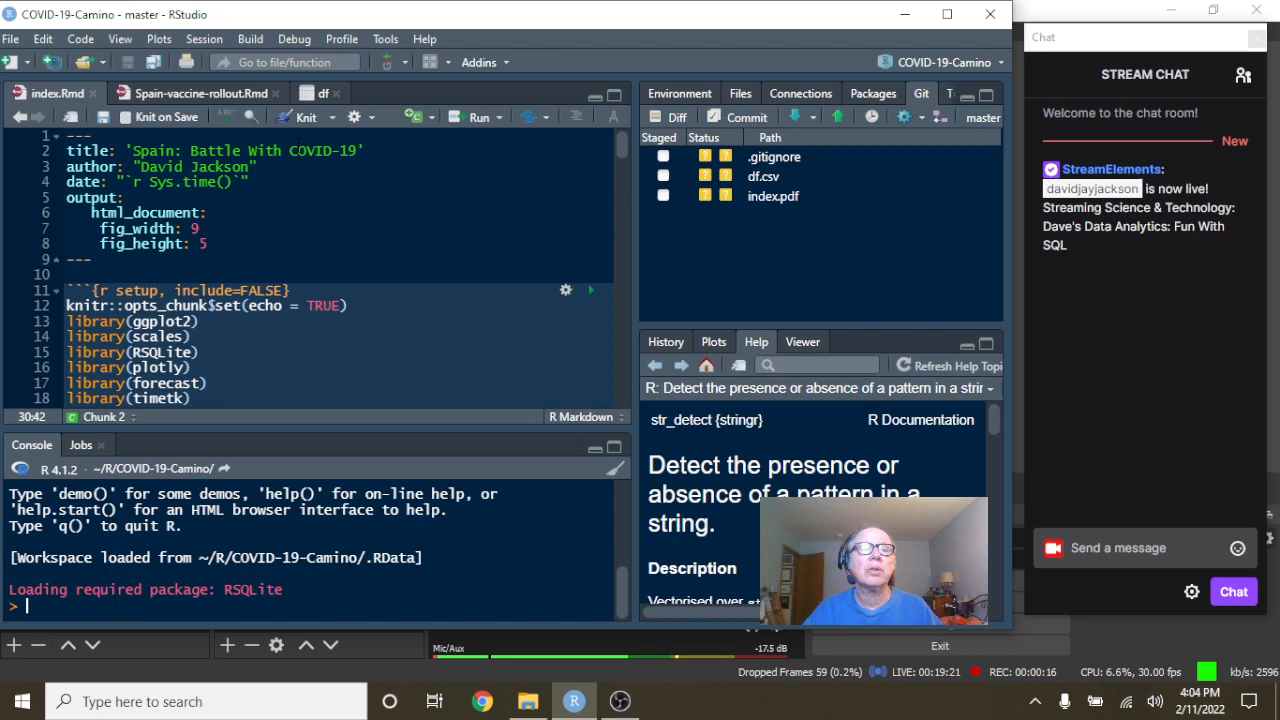
Knit index.Rmd into the Spain: Battle With COVID-19 HTML report.
{"action": "left_click", "coordinate": [302, 117]}
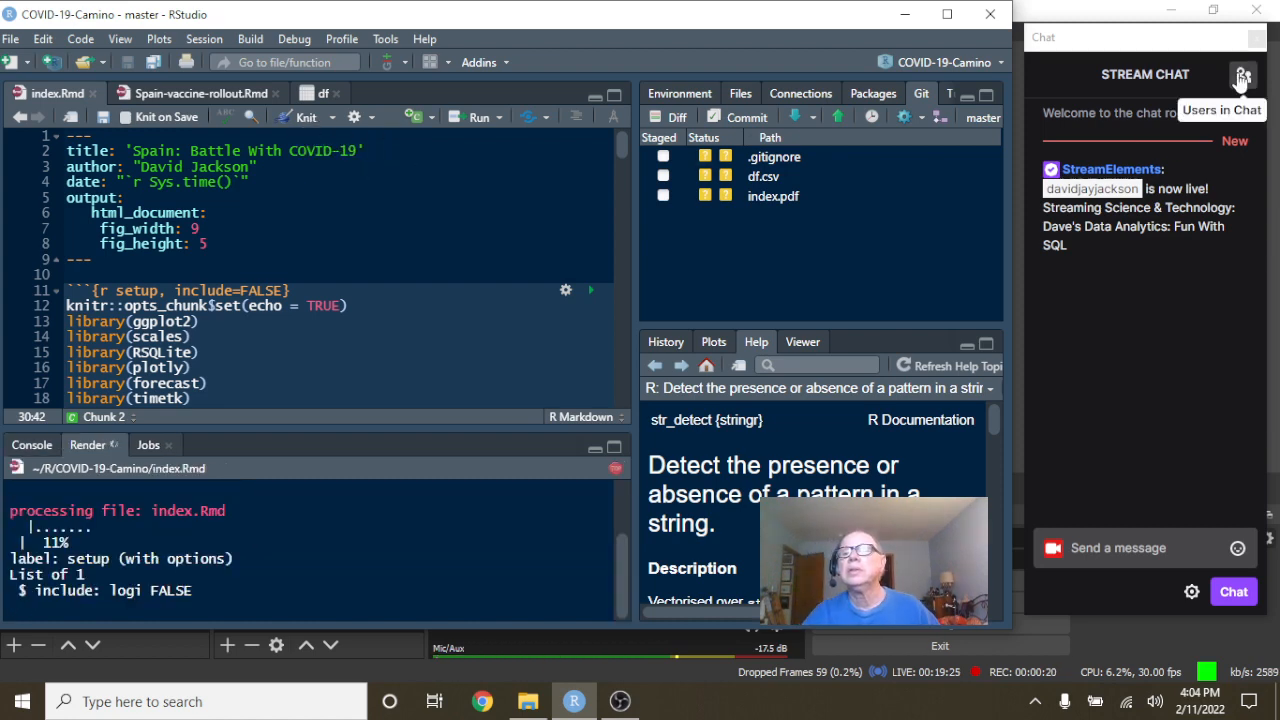
{"action": "left_click", "coordinate": [1243, 78]}
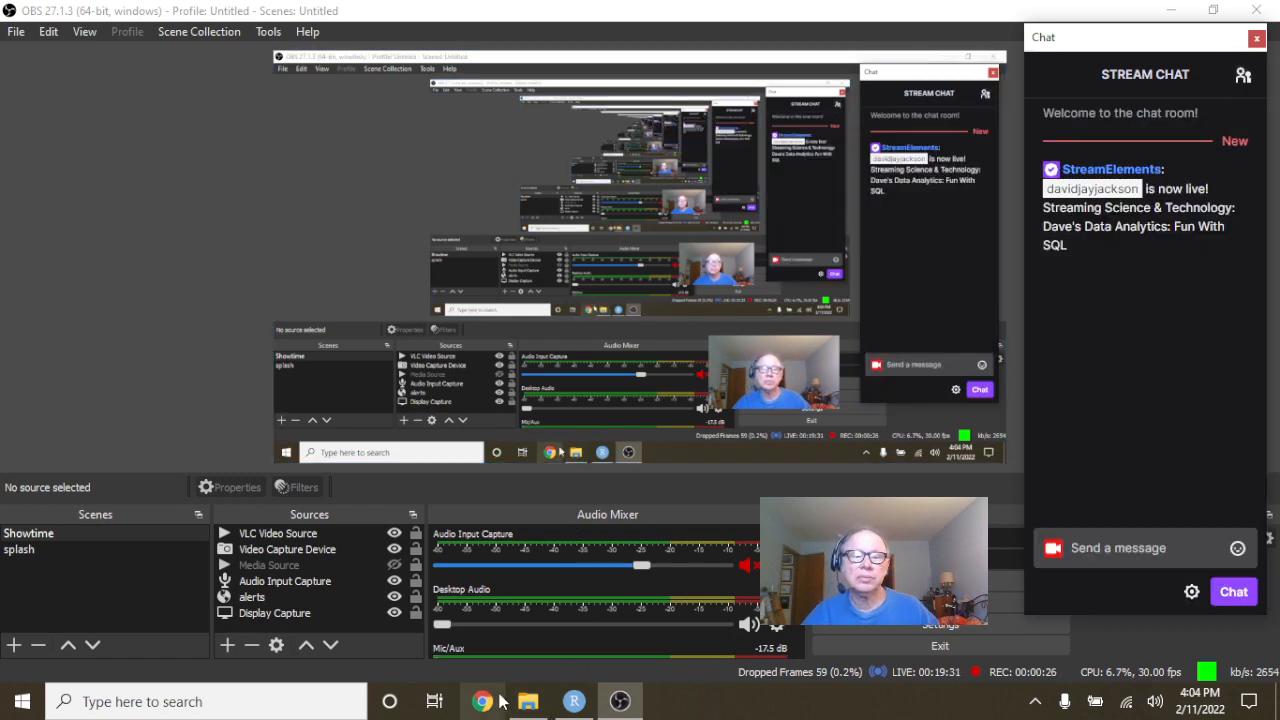
{"action": "left_click", "coordinate": [573, 701]}
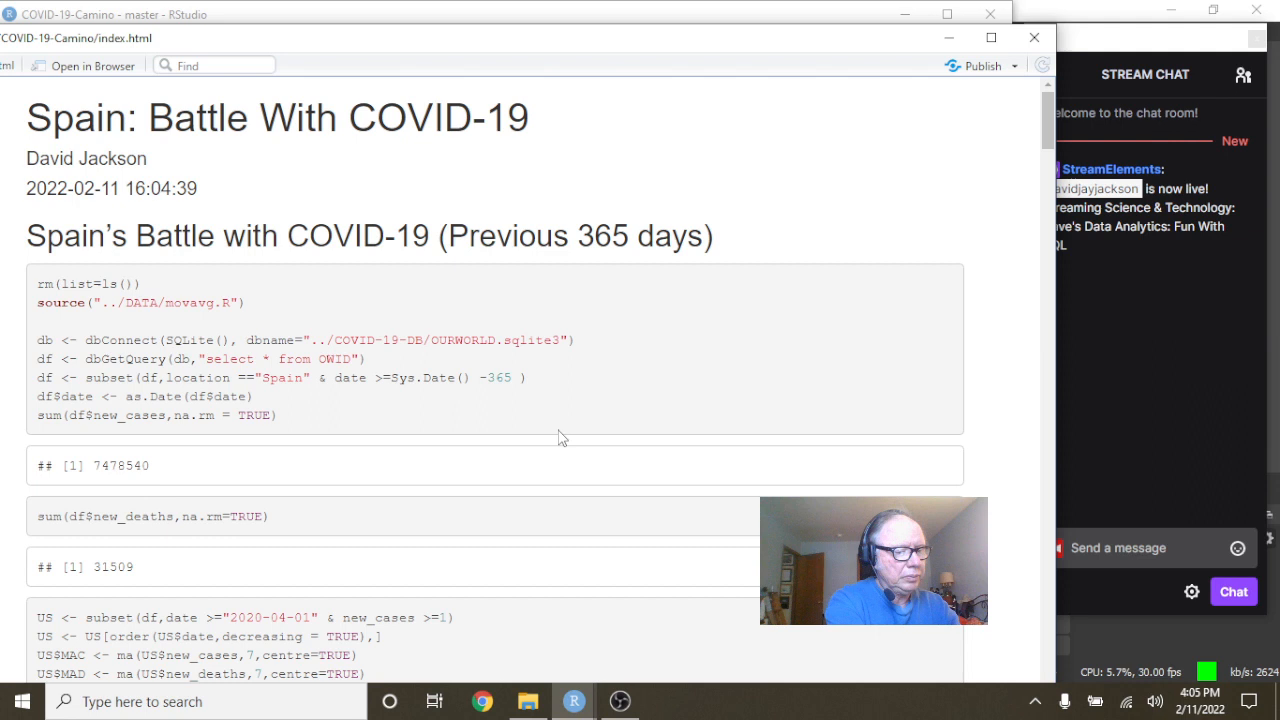
{"action": "mouse_move", "coordinate": [570, 310]}
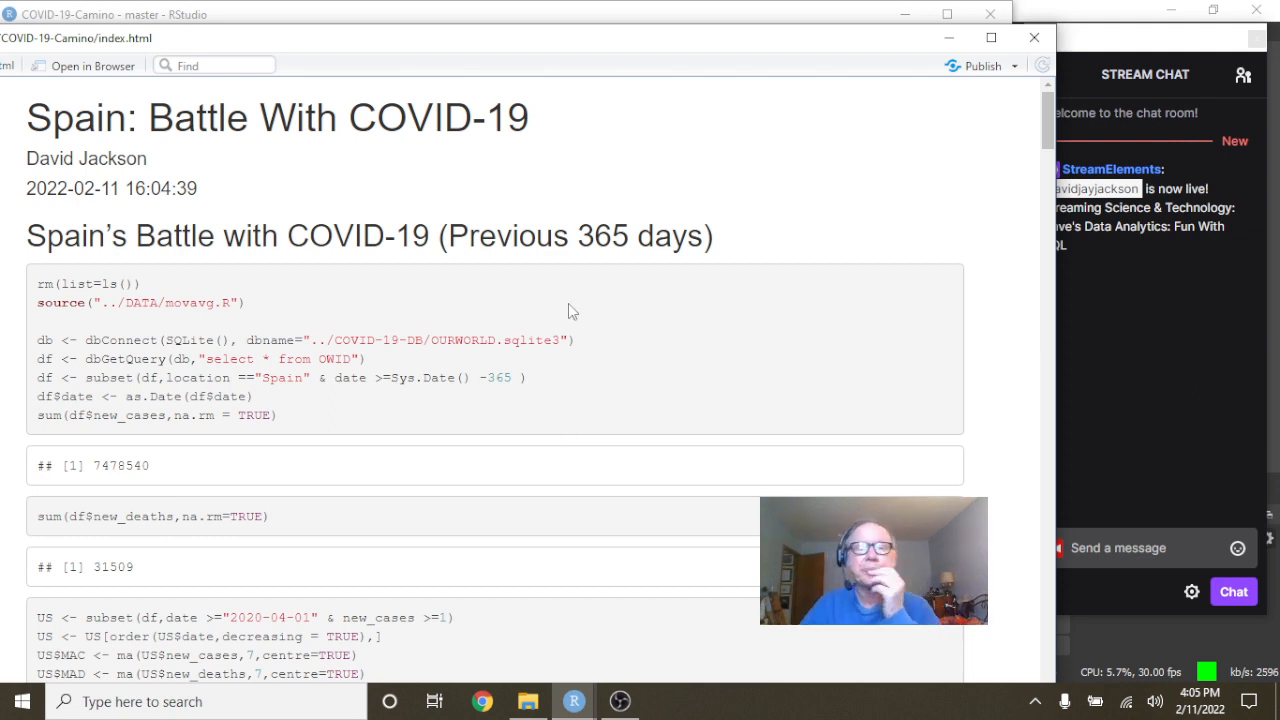
{"action": "mouse_move", "coordinate": [548, 300]}
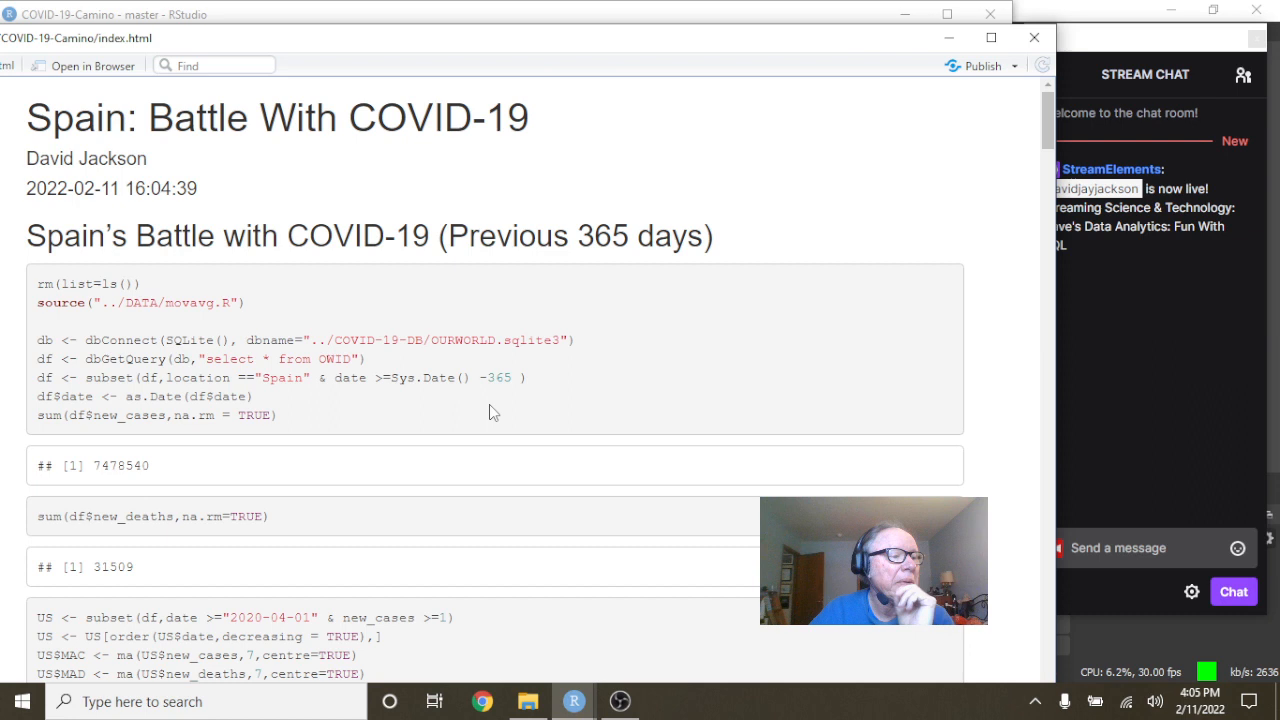
{"action": "mouse_move", "coordinate": [443, 416]}
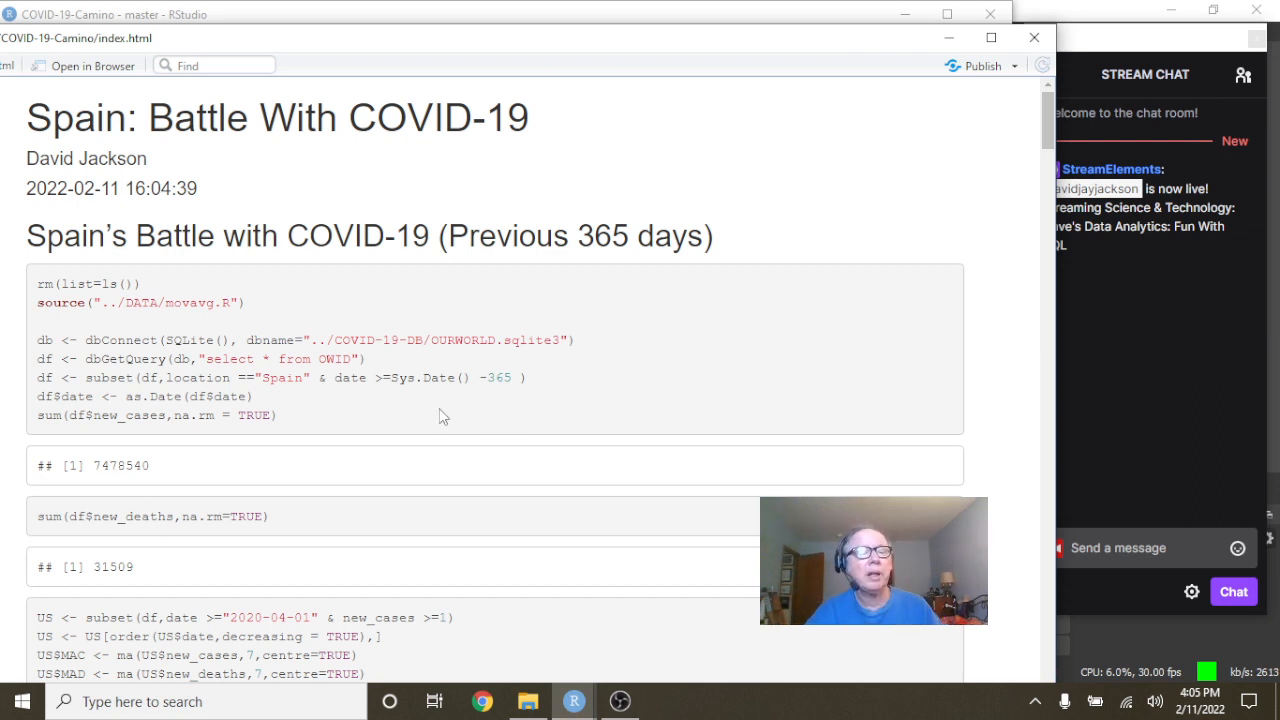
{"action": "scroll", "scroll_direction": "down", "scroll_amount": 3}
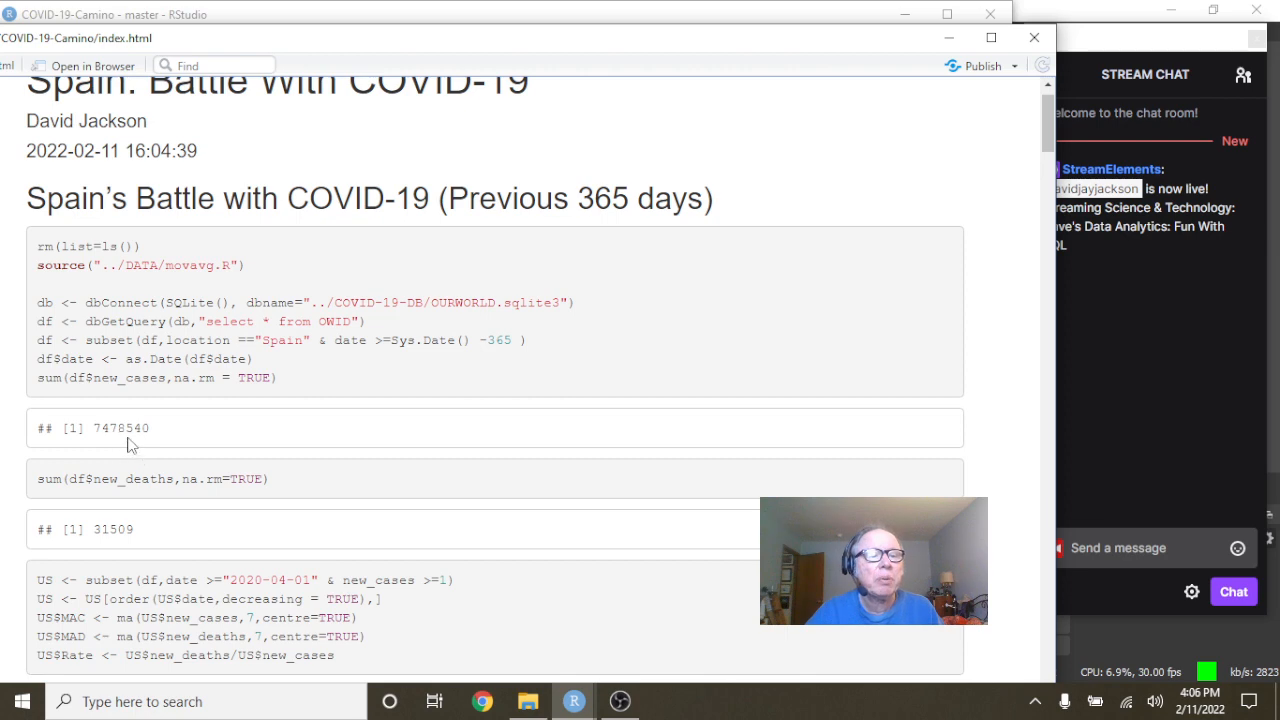
{"action": "mouse_move", "coordinate": [223, 538]}
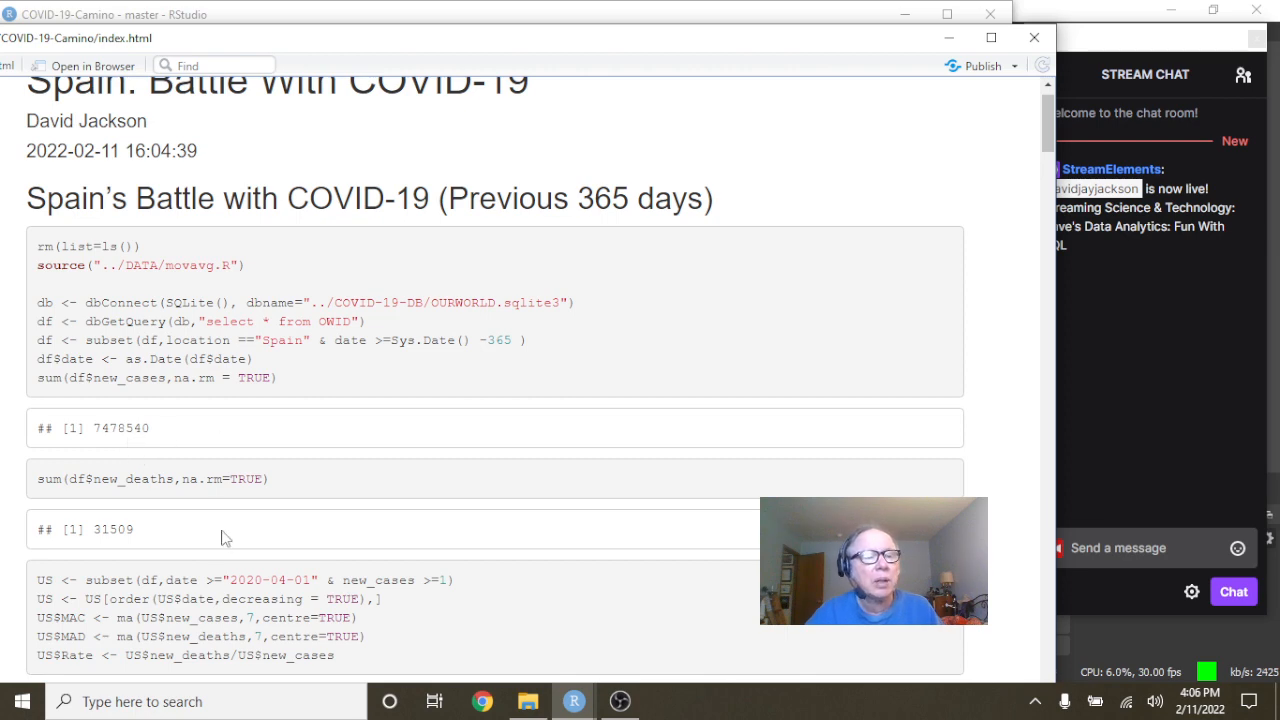
Scroll past the Cases By Year and Deaths By Year bar charts to the daily cases plot.
{"action": "scroll", "scroll_direction": "down", "scroll_amount": 3}
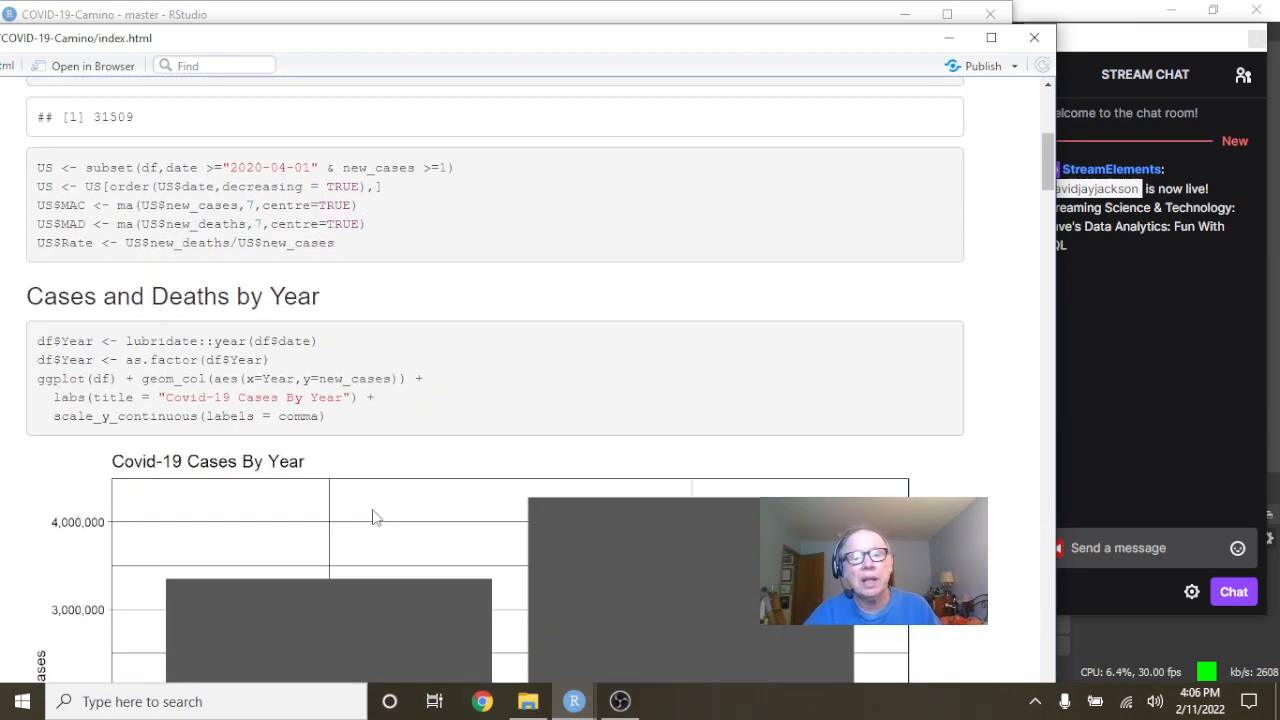
{"action": "scroll", "scroll_direction": "down", "scroll_amount": 3}
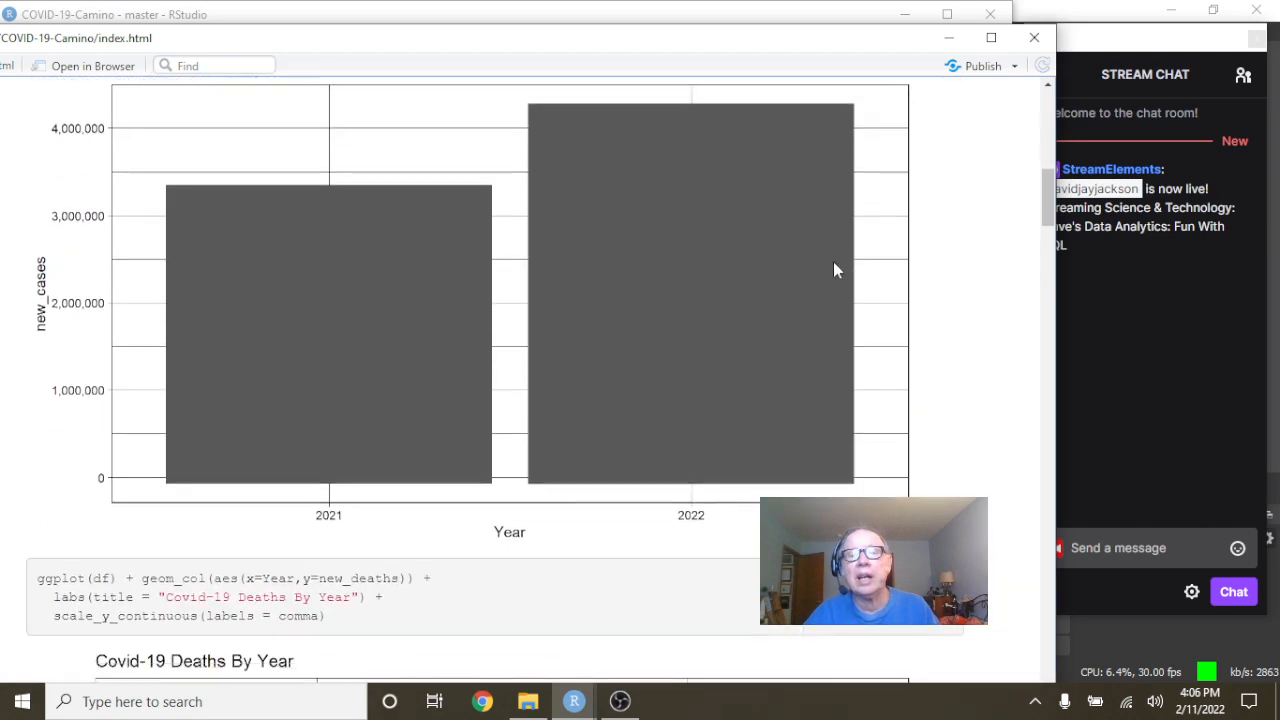
{"action": "mouse_move", "coordinate": [714, 291]}
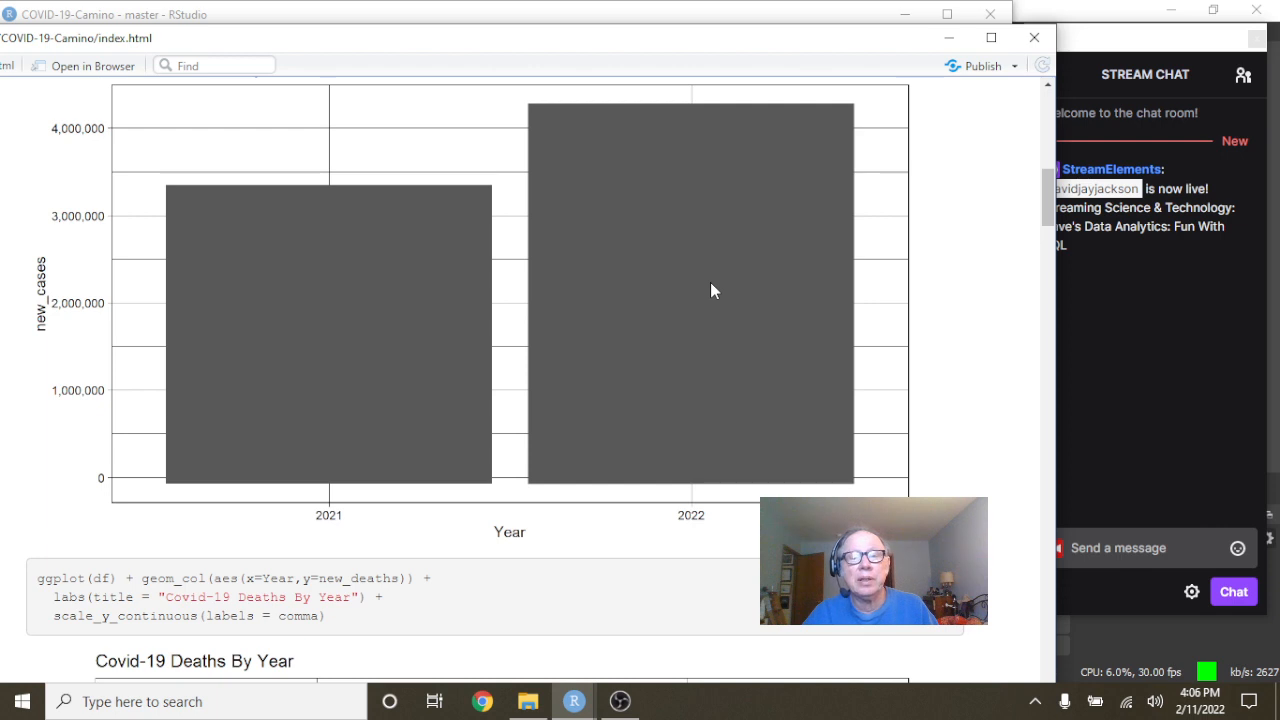
{"action": "scroll", "scroll_direction": "down", "scroll_amount": 3}
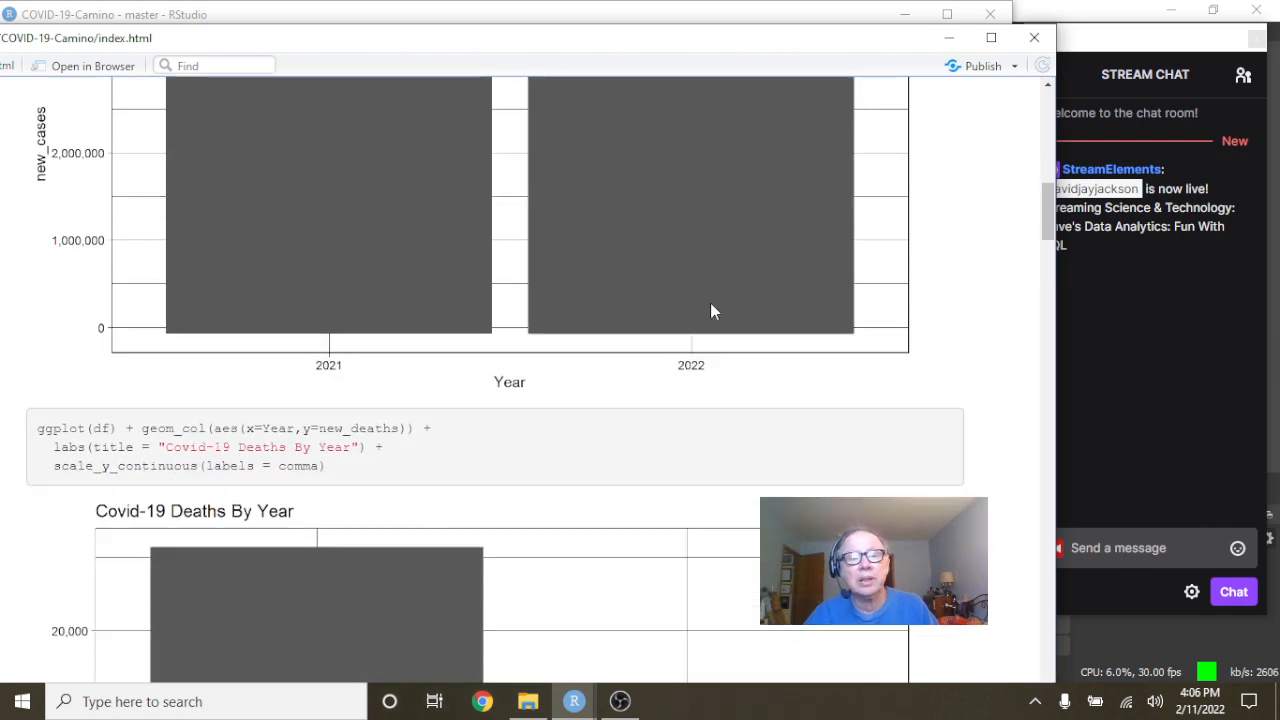
{"action": "scroll", "scroll_direction": "down", "scroll_amount": 3}
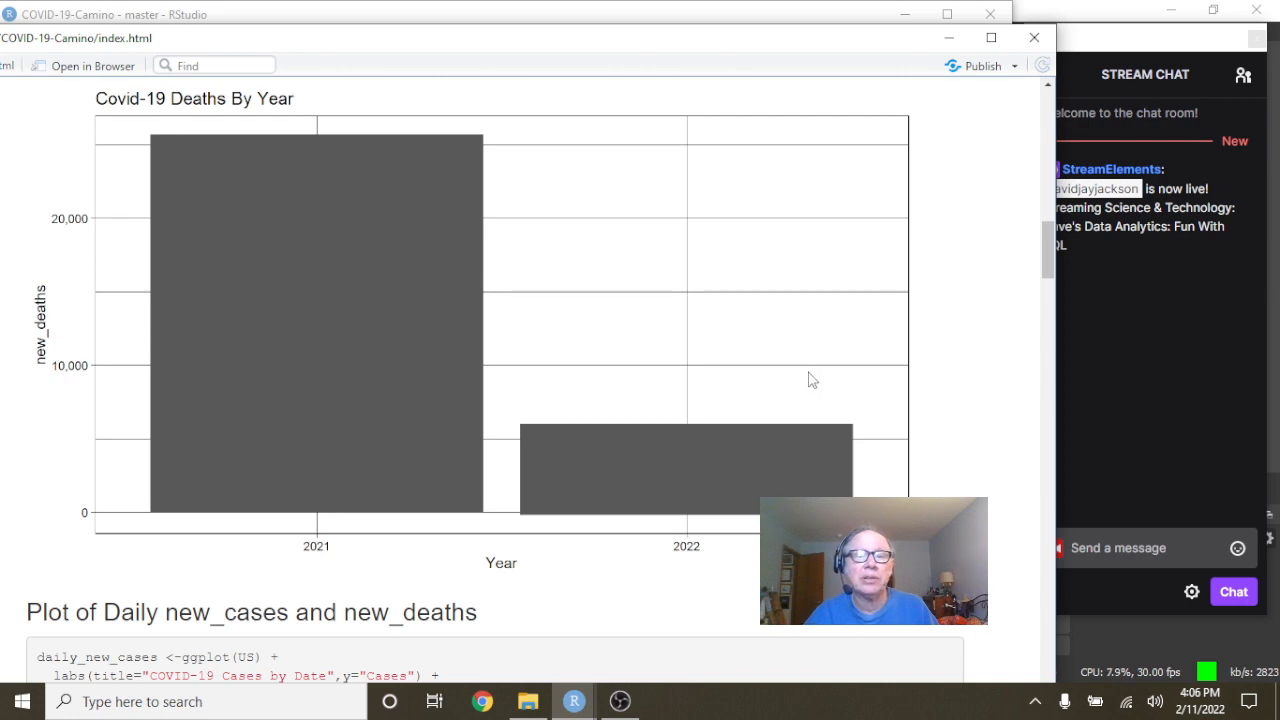
{"action": "scroll", "scroll_direction": "down", "scroll_amount": 3}
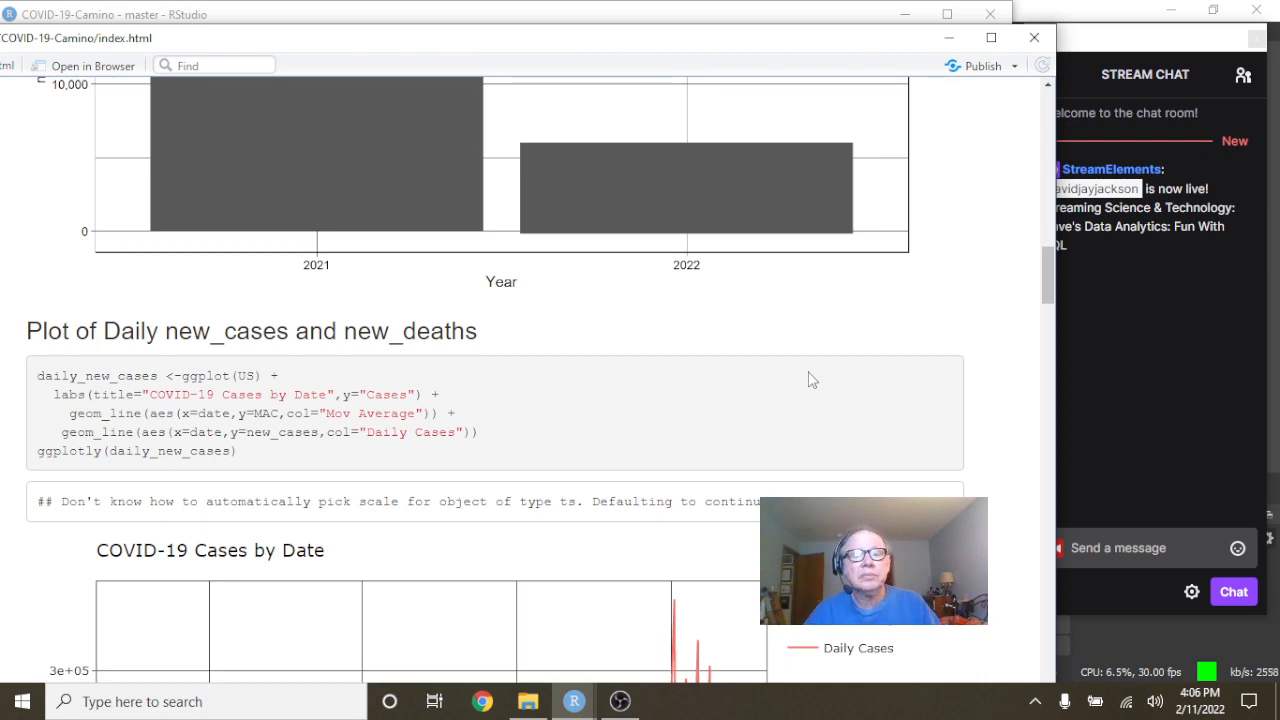
Scroll through the interactive Cases by Date and Deaths by Date charts to the averages section.
{"action": "scroll", "scroll_direction": "down", "scroll_amount": 3}
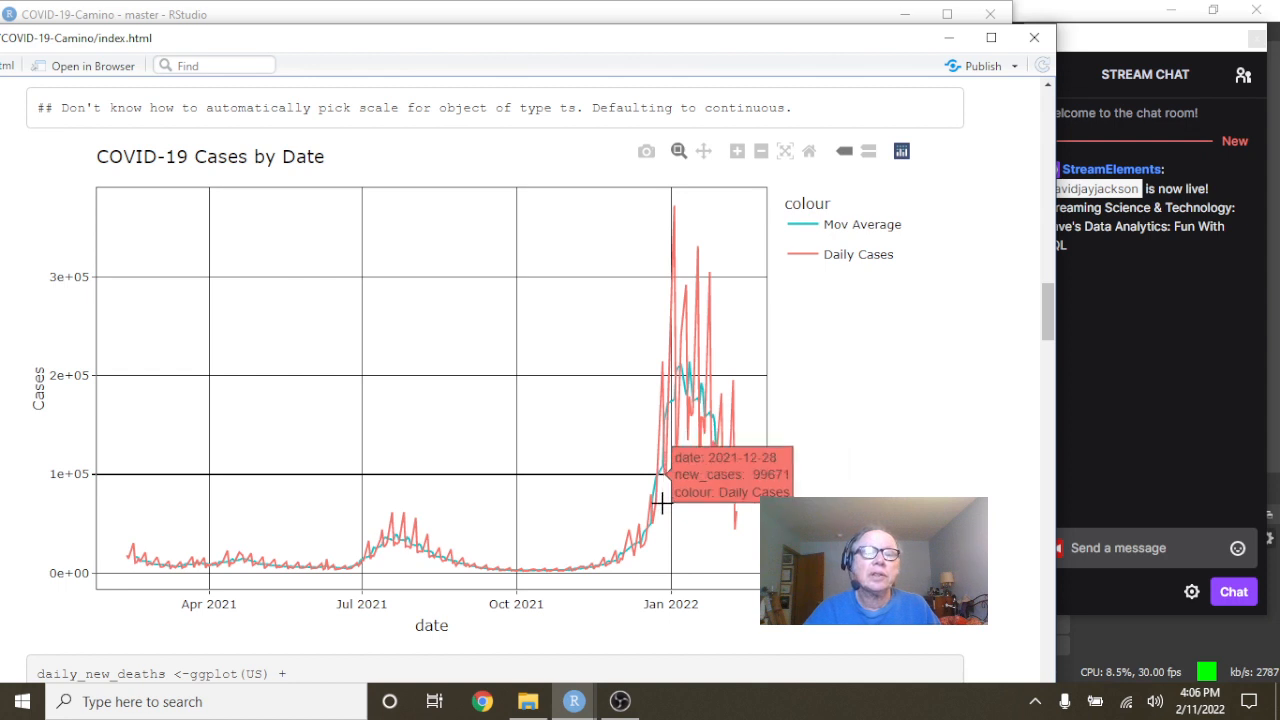
{"action": "mouse_move", "coordinate": [738, 528]}
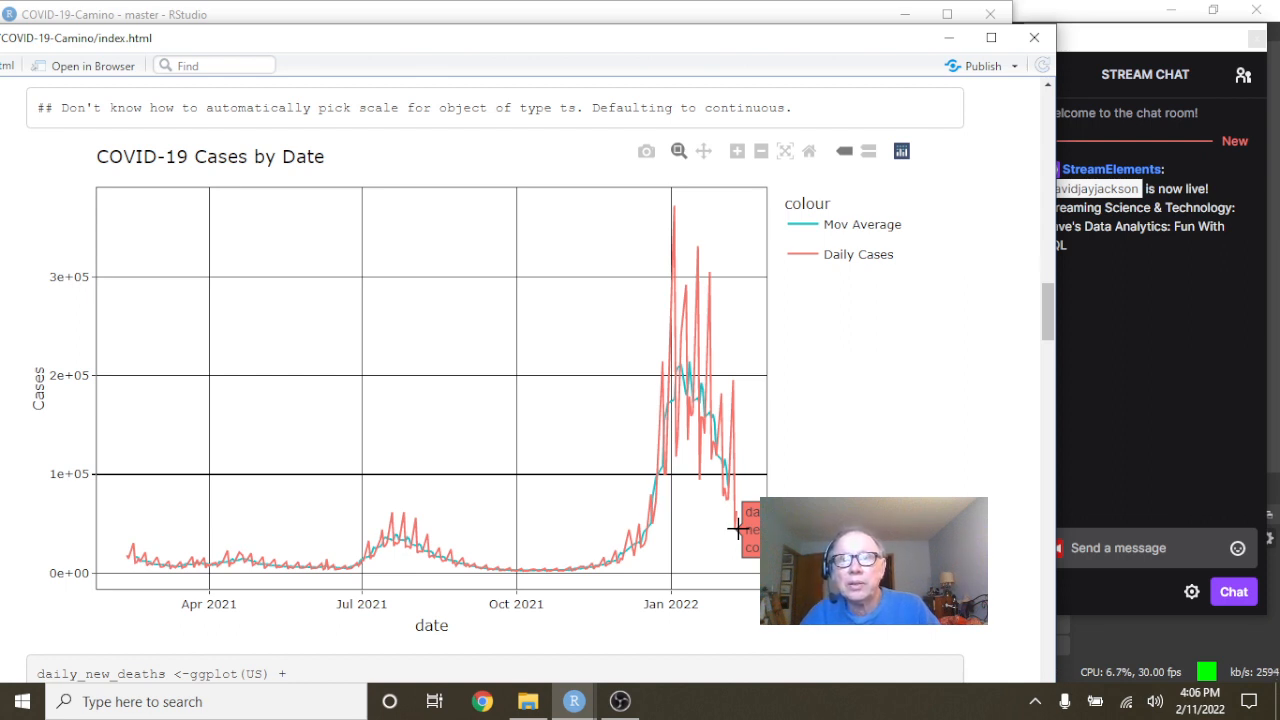
{"action": "mouse_move", "coordinate": [723, 474]}
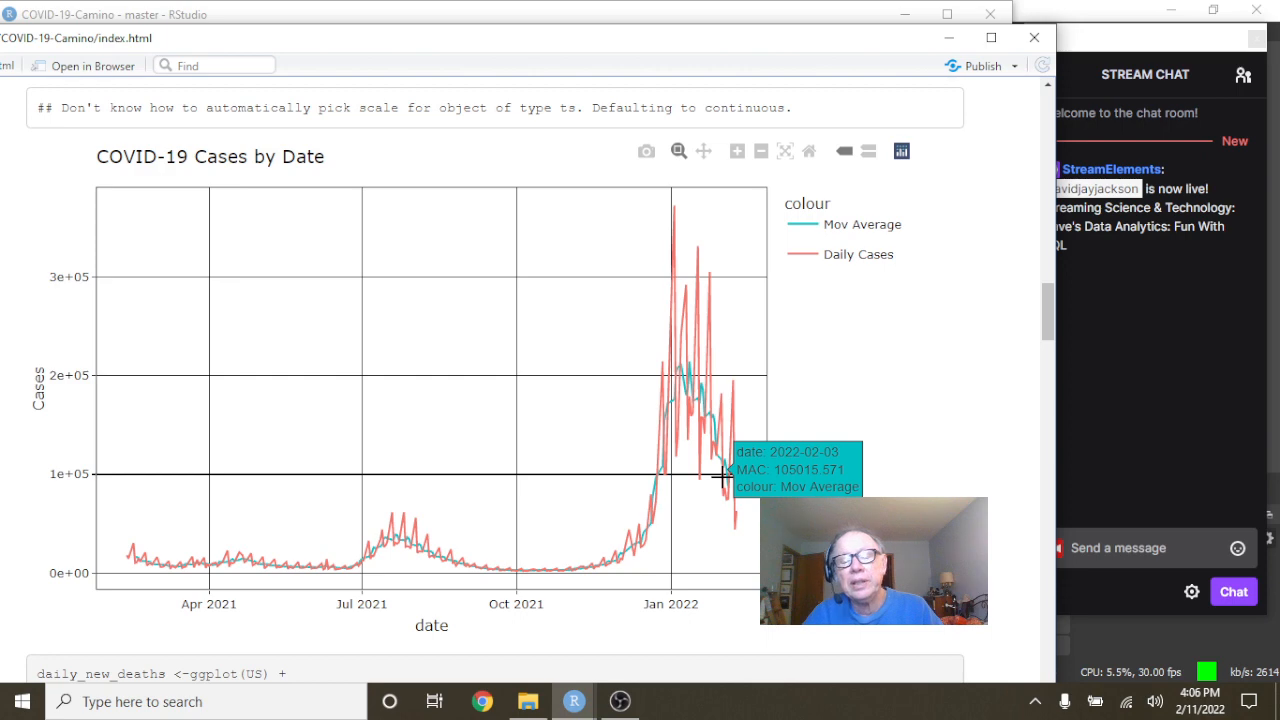
{"action": "scroll", "scroll_direction": "down", "scroll_amount": 3}
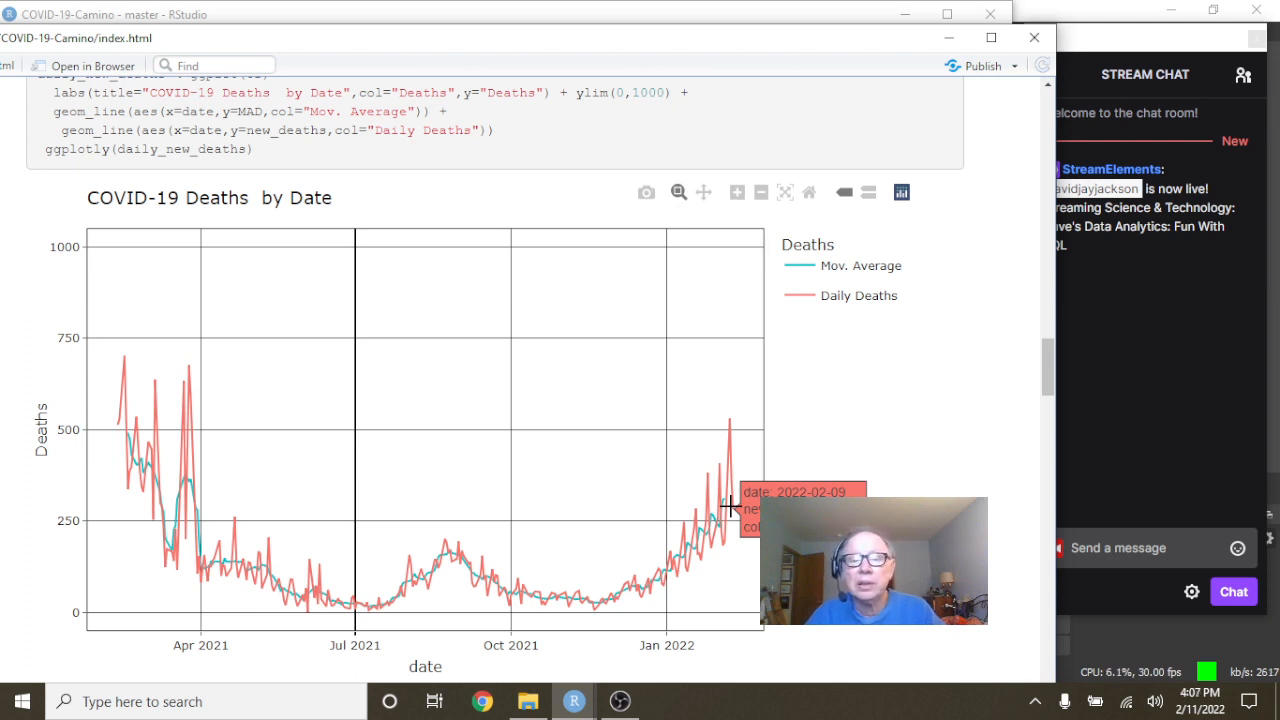
{"action": "mouse_move", "coordinate": [725, 498]}
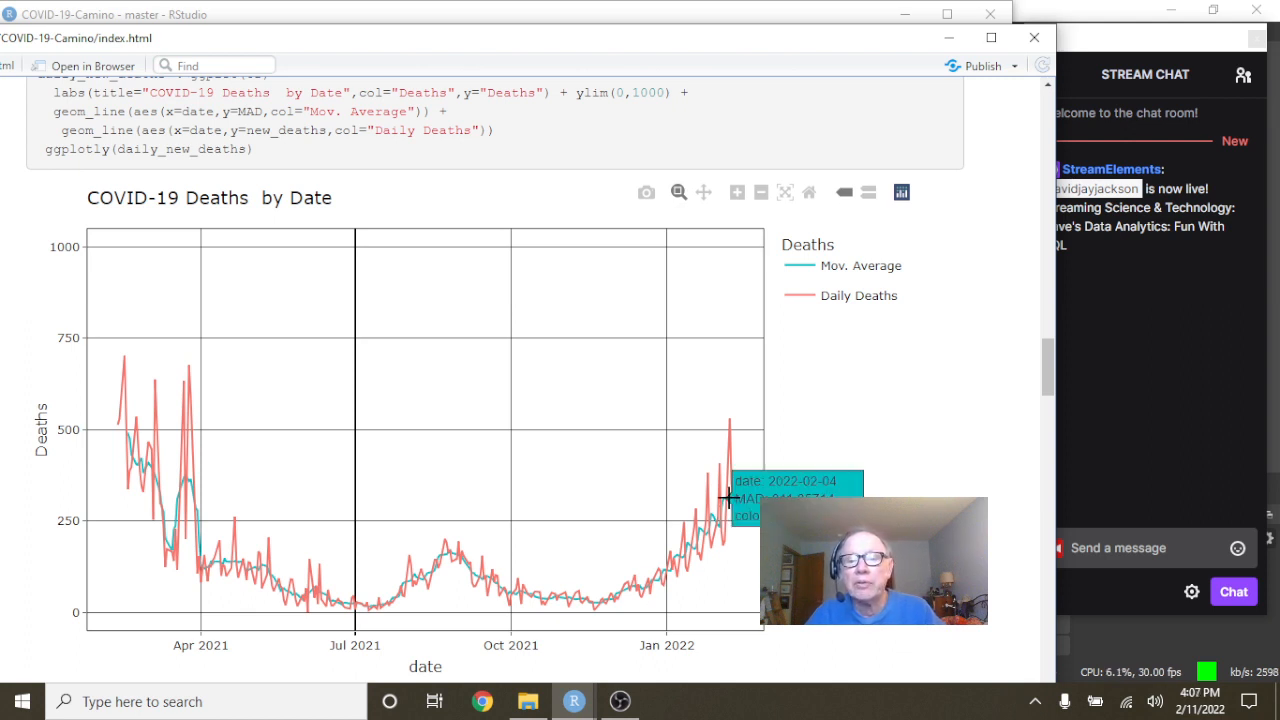
{"action": "scroll", "scroll_direction": "down", "scroll_amount": 3}
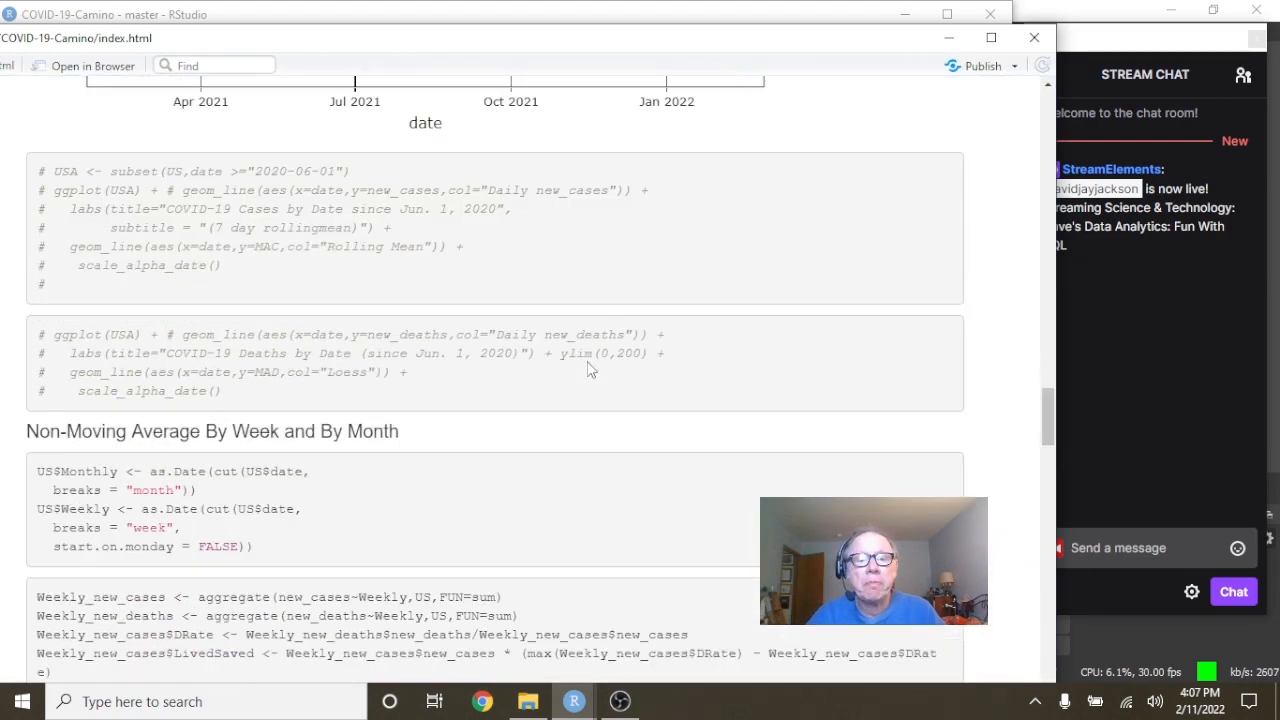
Scroll past the Weekly Cases and Weekly Deaths charts to the Monthly Deaths chart.
{"action": "scroll", "scroll_direction": "down", "scroll_amount": 3}
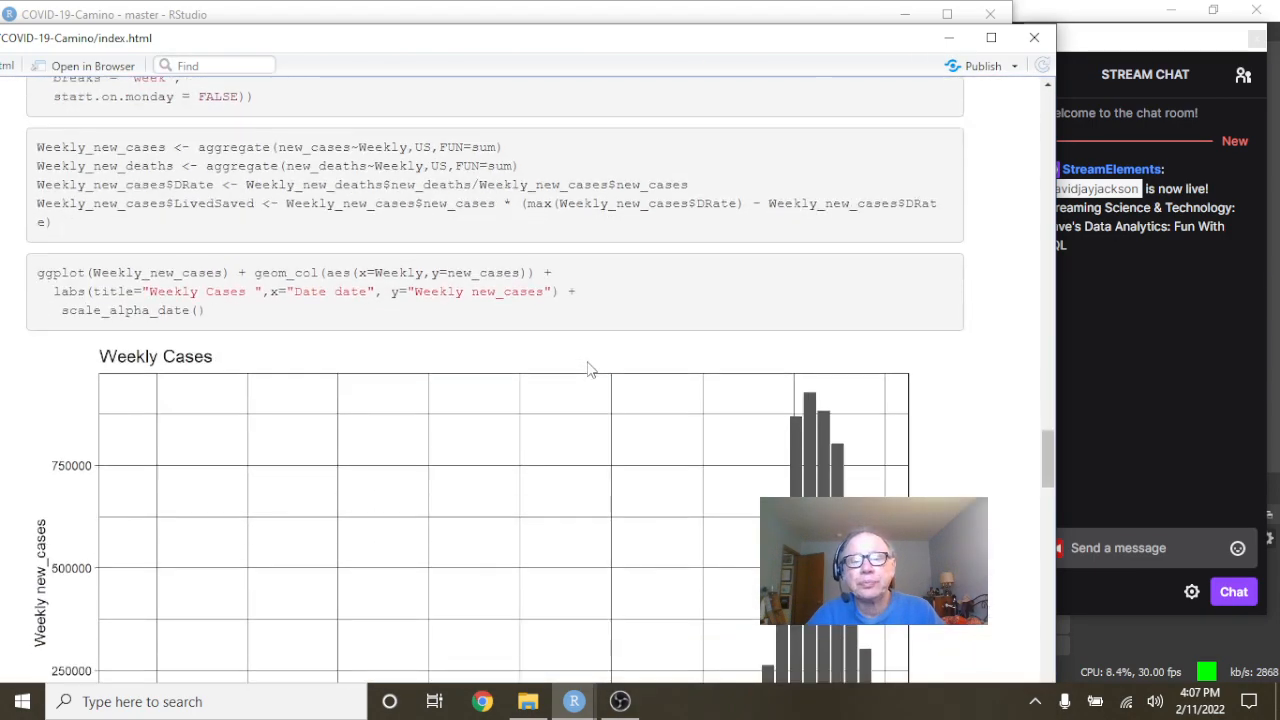
{"action": "scroll", "scroll_direction": "down", "scroll_amount": 3}
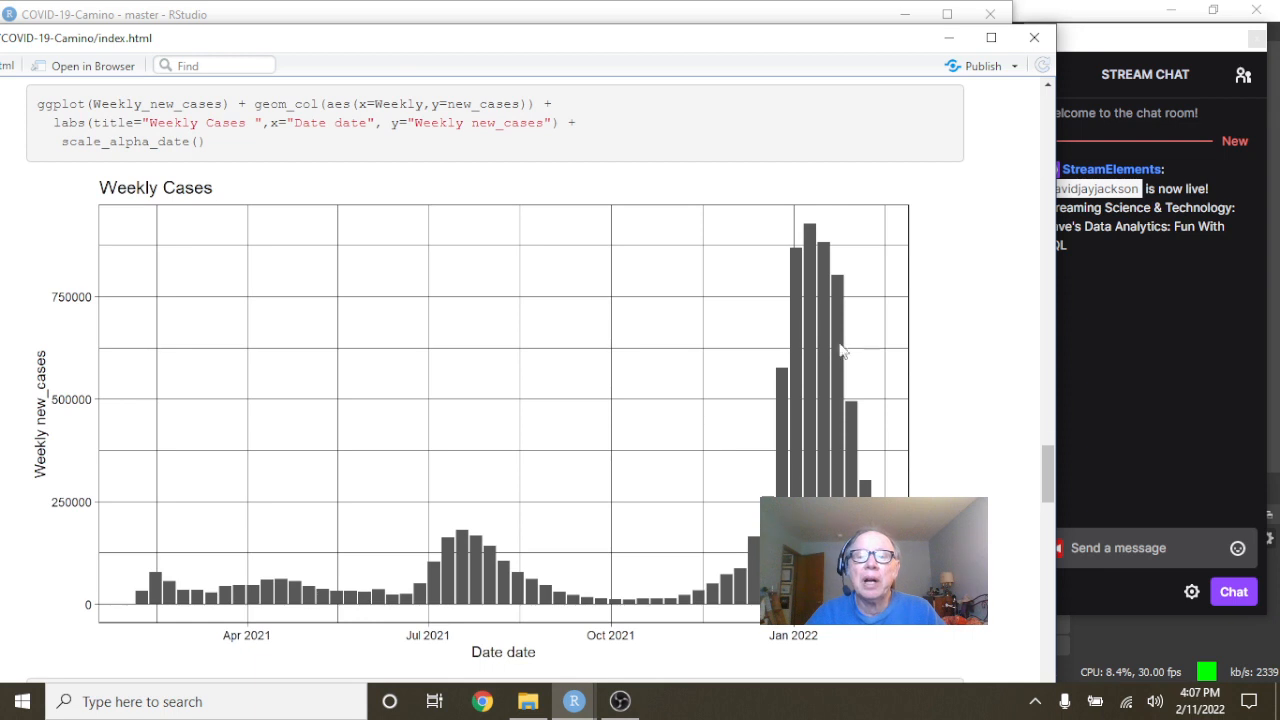
{"action": "mouse_move", "coordinate": [503, 606]}
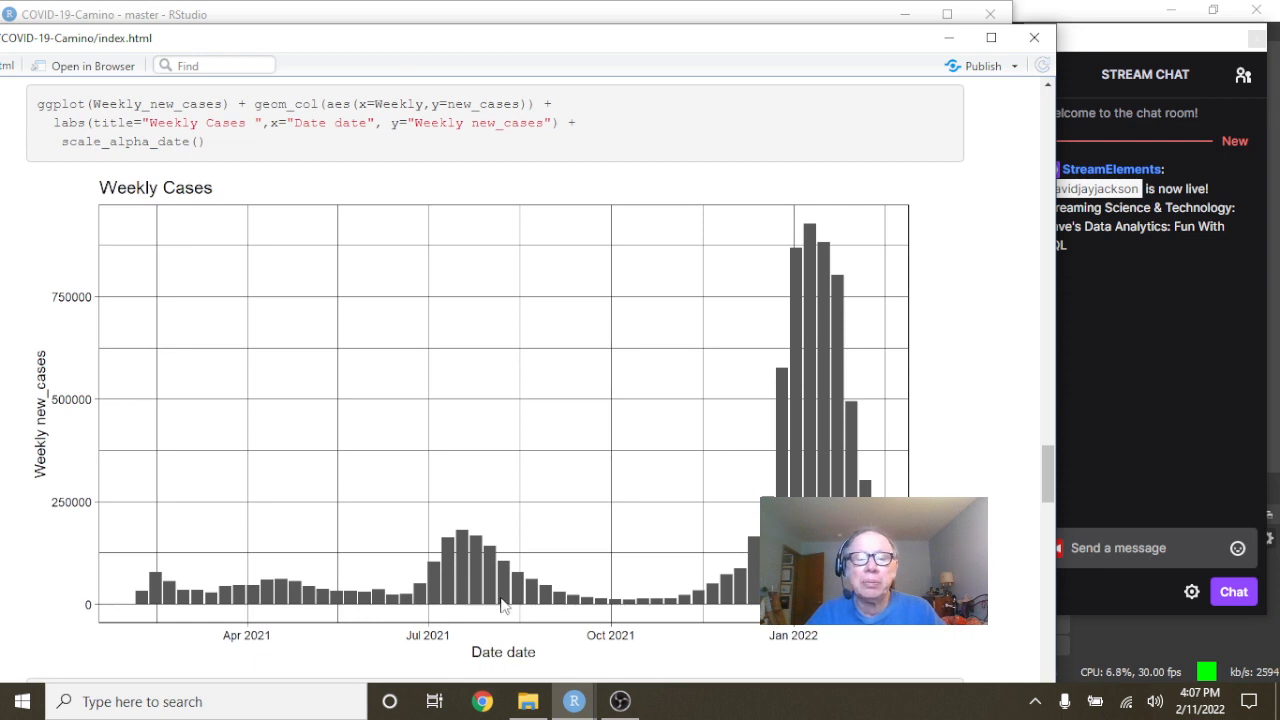
{"action": "mouse_move", "coordinate": [580, 431]}
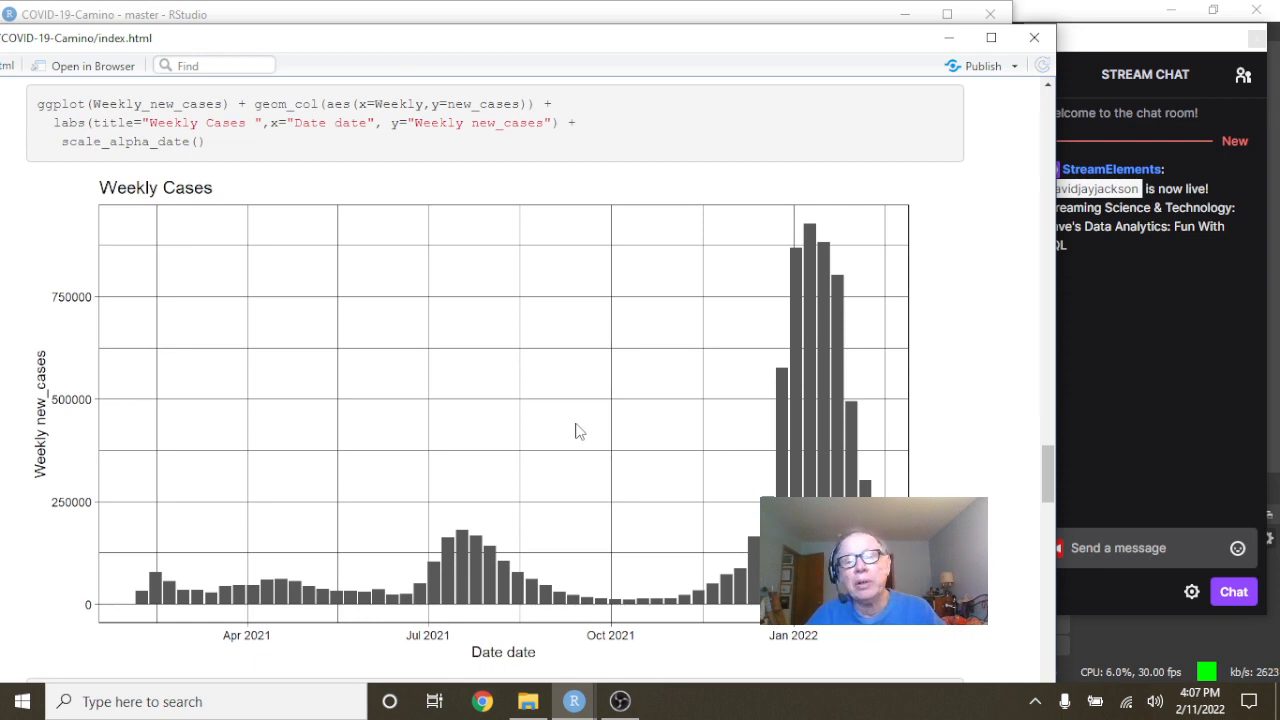
{"action": "scroll", "scroll_direction": "down", "scroll_amount": 3}
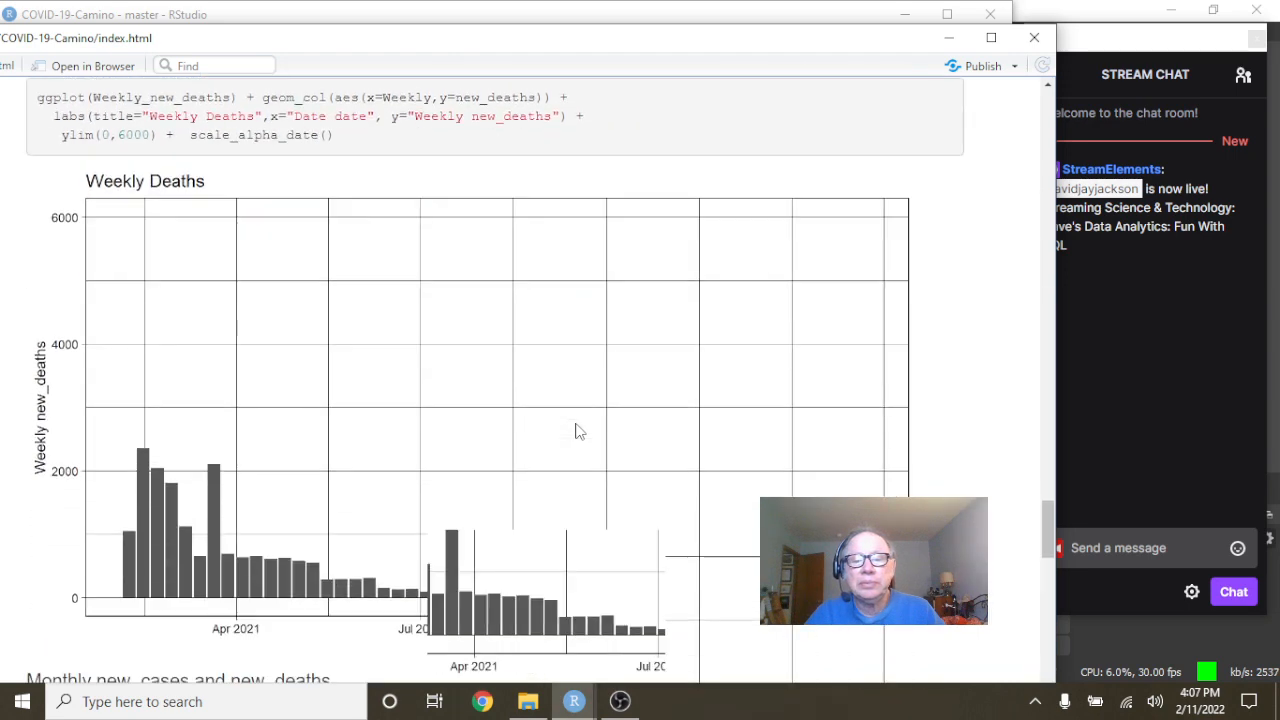
{"action": "scroll", "scroll_direction": "down", "scroll_amount": 3}
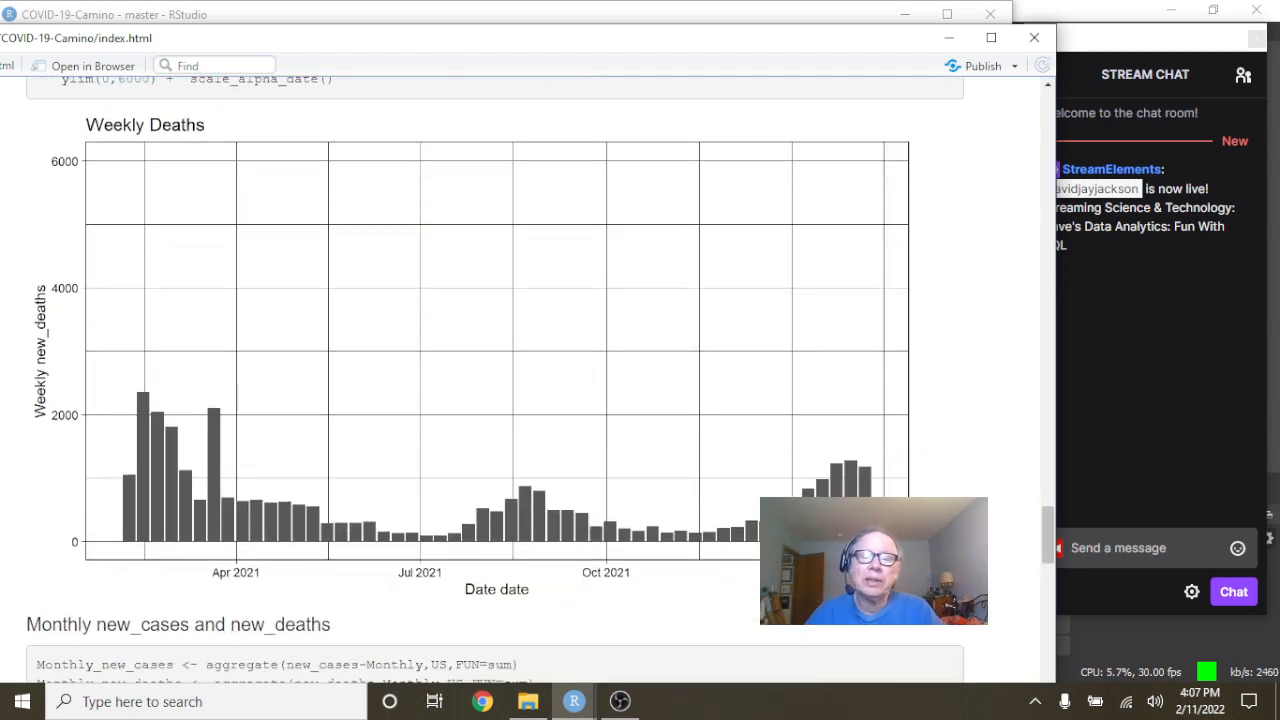
{"action": "mouse_move", "coordinate": [720, 405]}
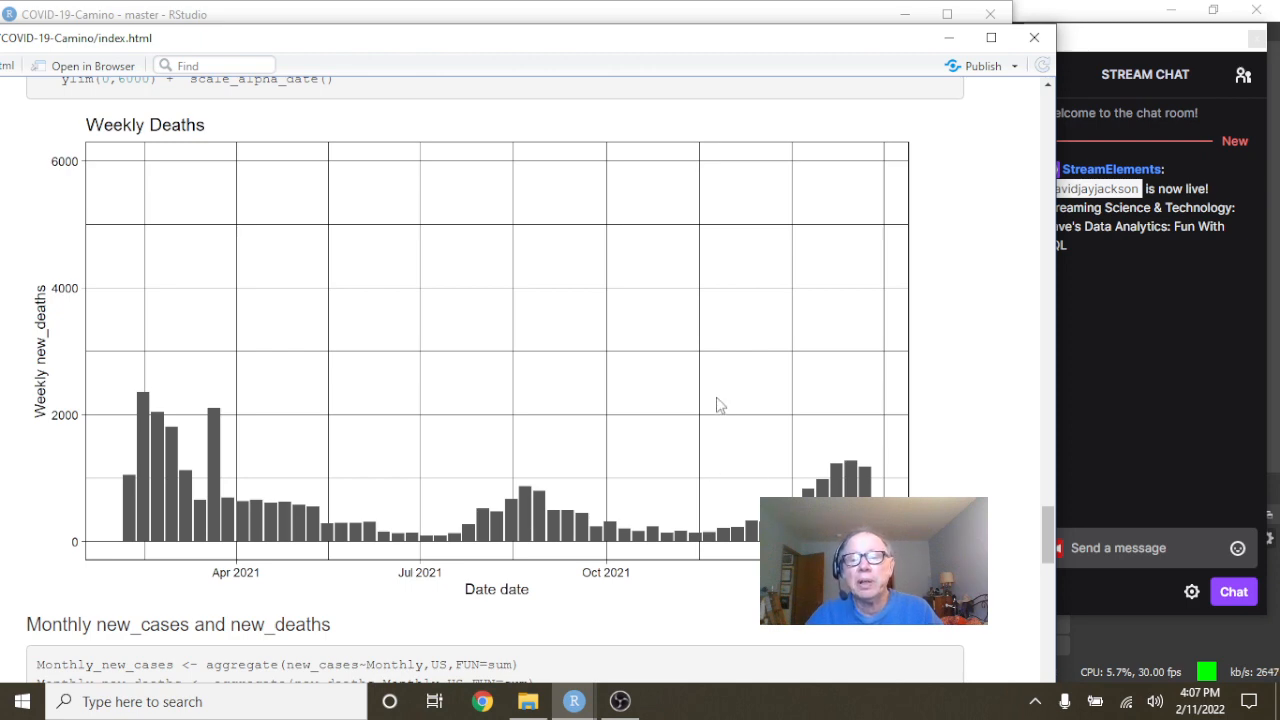
{"action": "scroll", "scroll_direction": "down", "scroll_amount": 3}
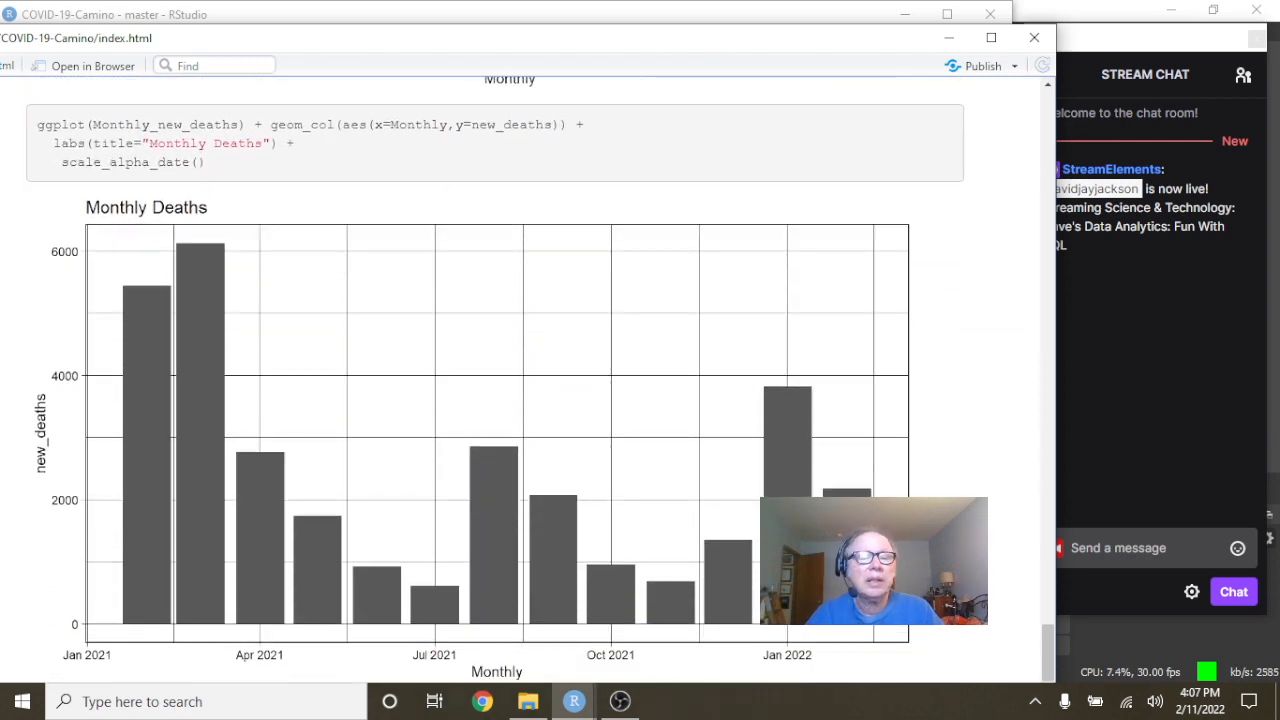
{"action": "mouse_move", "coordinate": [658, 585]}
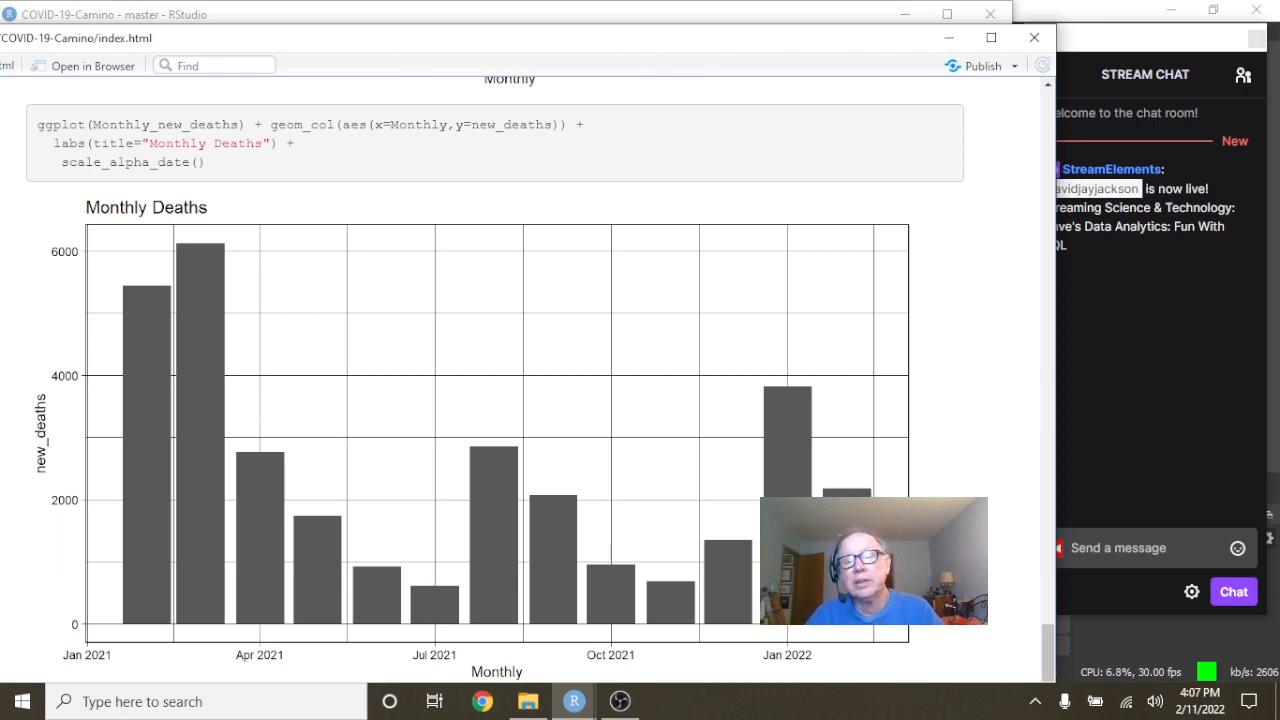
{"action": "mouse_move", "coordinate": [547, 590]}
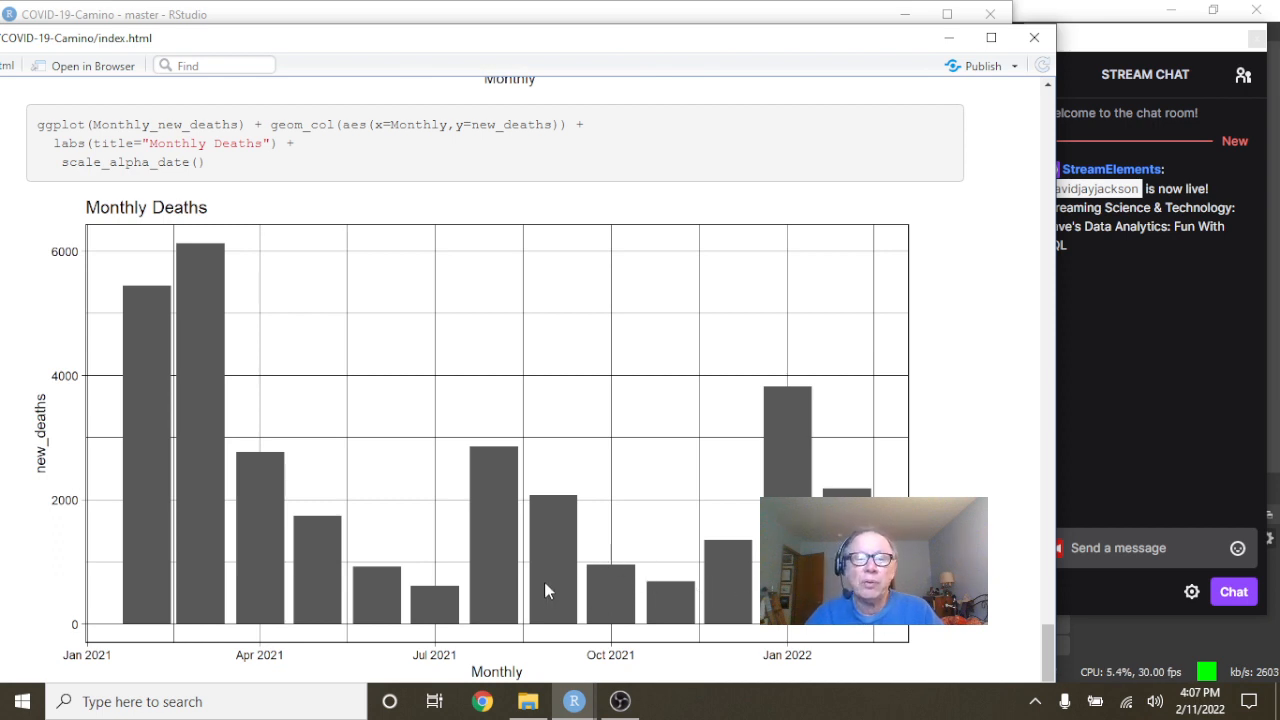
{"action": "mouse_move", "coordinate": [735, 466]}
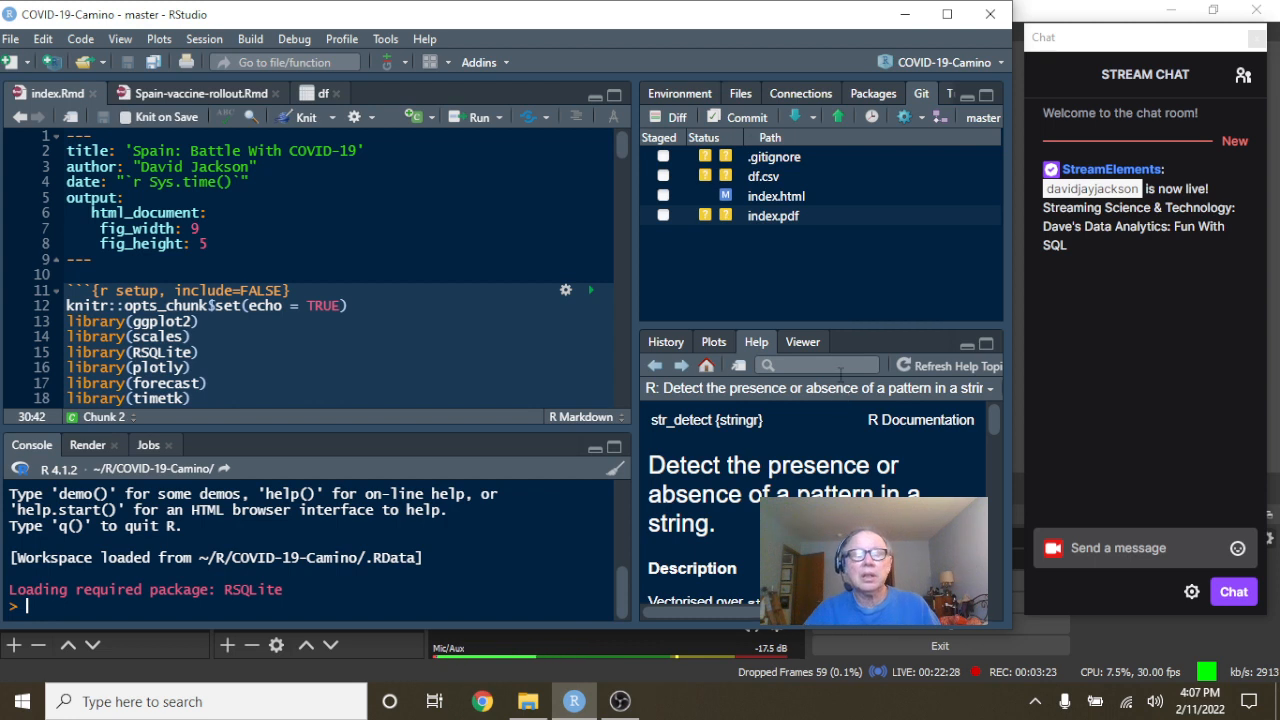
{"action": "mouse_move", "coordinate": [790, 261]}
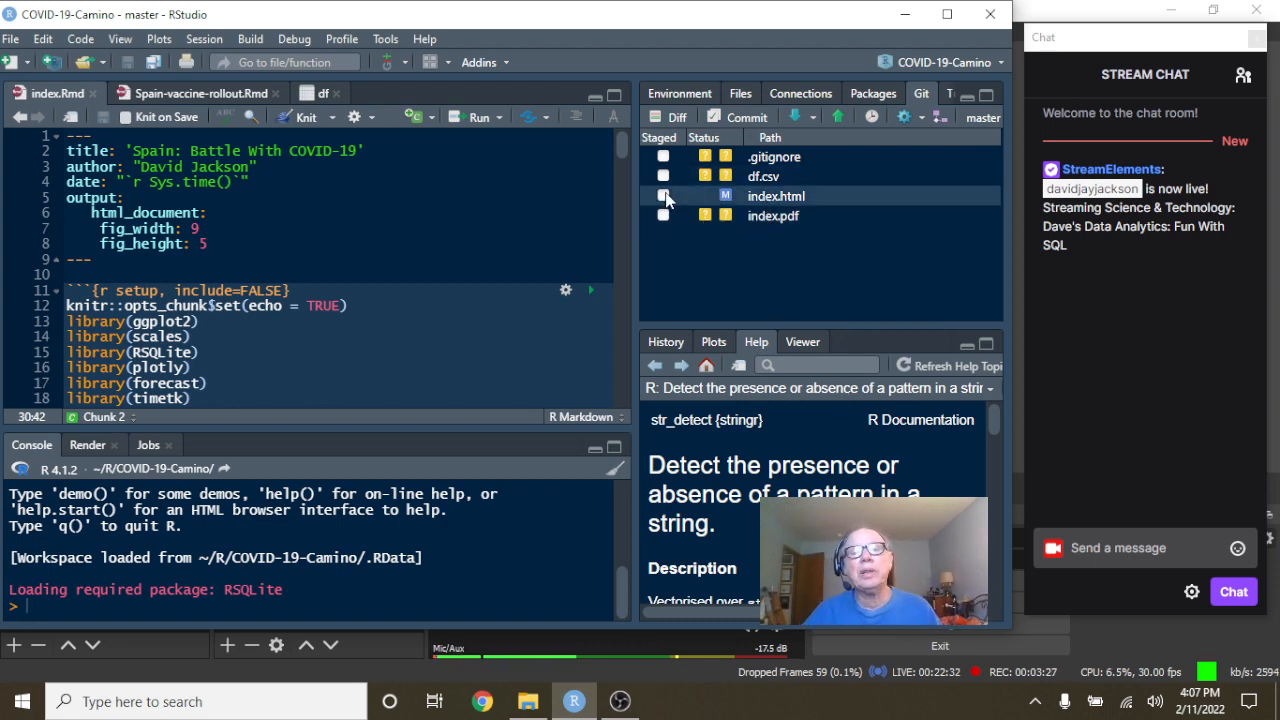
Stage index.html and commit it with the message 'Updated 2022-02-12'.
{"action": "left_click", "coordinate": [663, 195]}
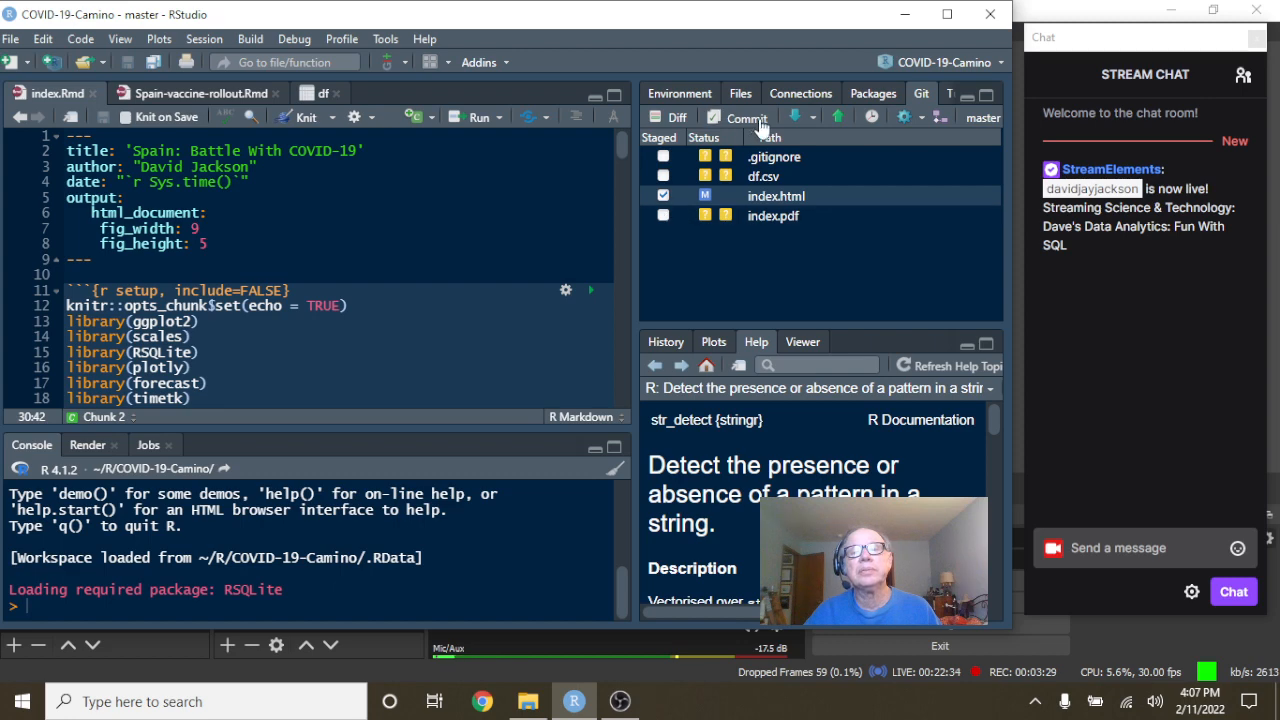
{"action": "left_click", "coordinate": [747, 117]}
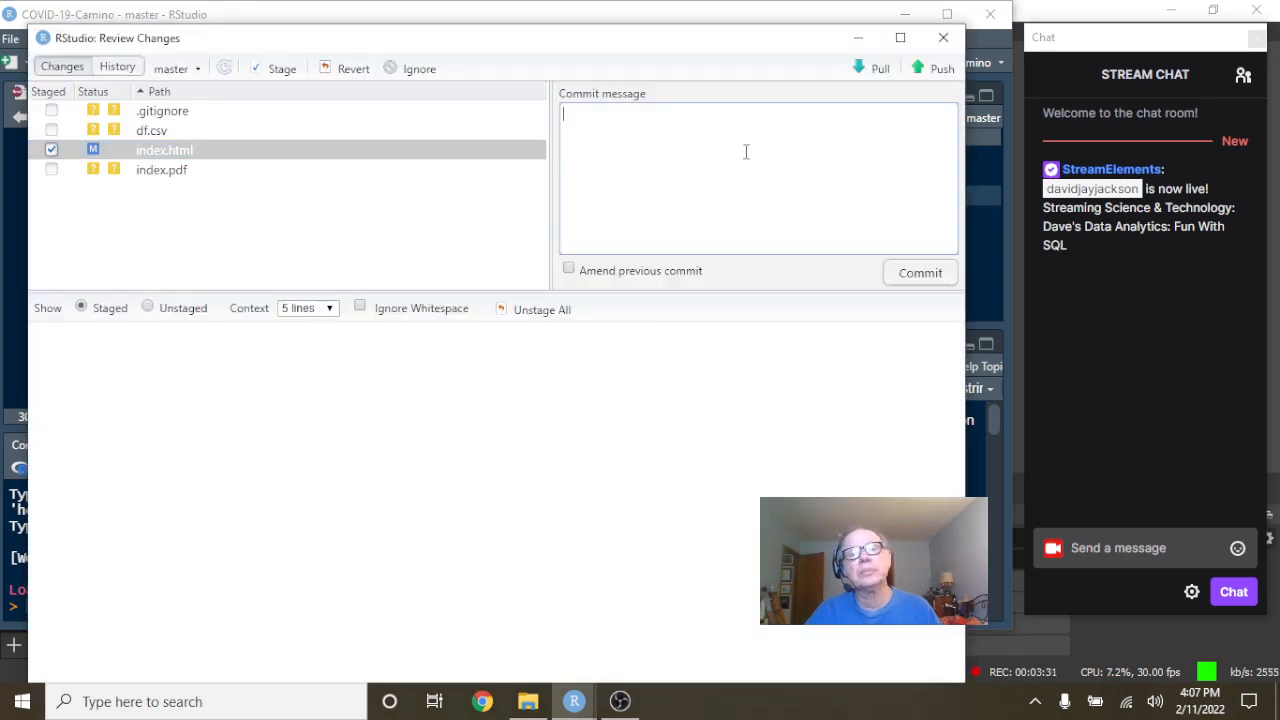
{"action": "type", "text": "Updated 2022-"}
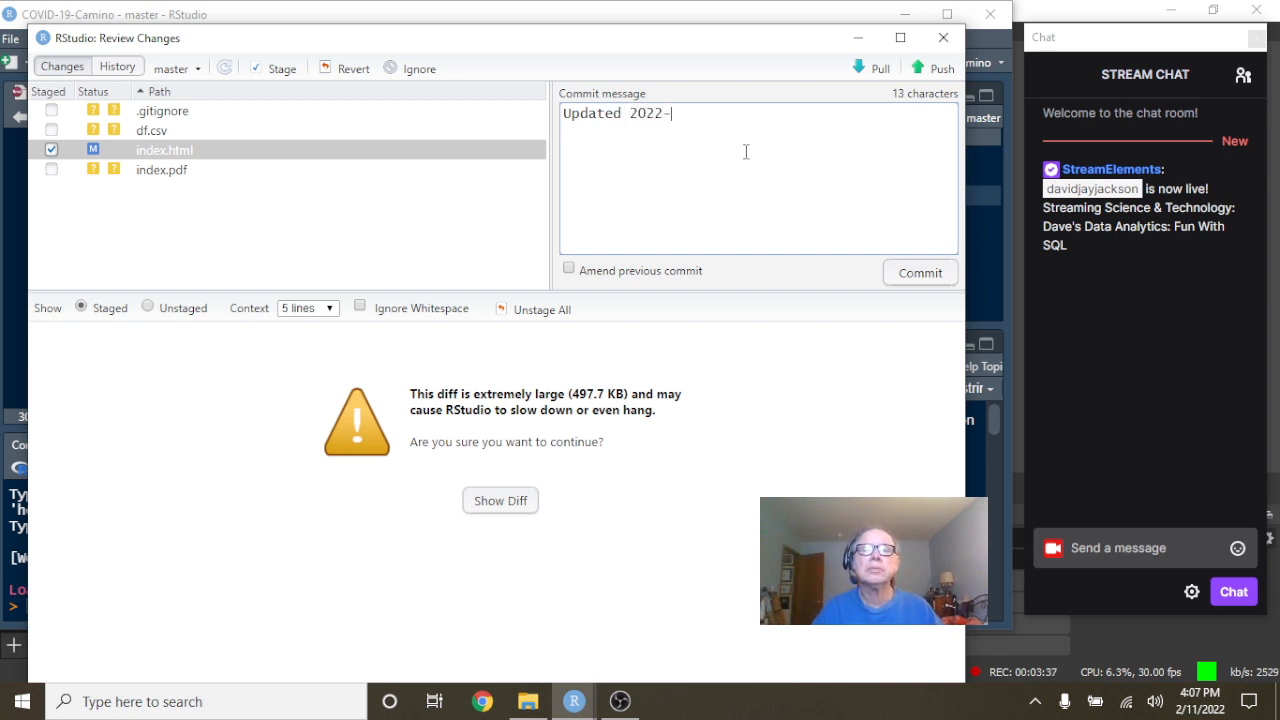
{"action": "type", "text": "02-1"}
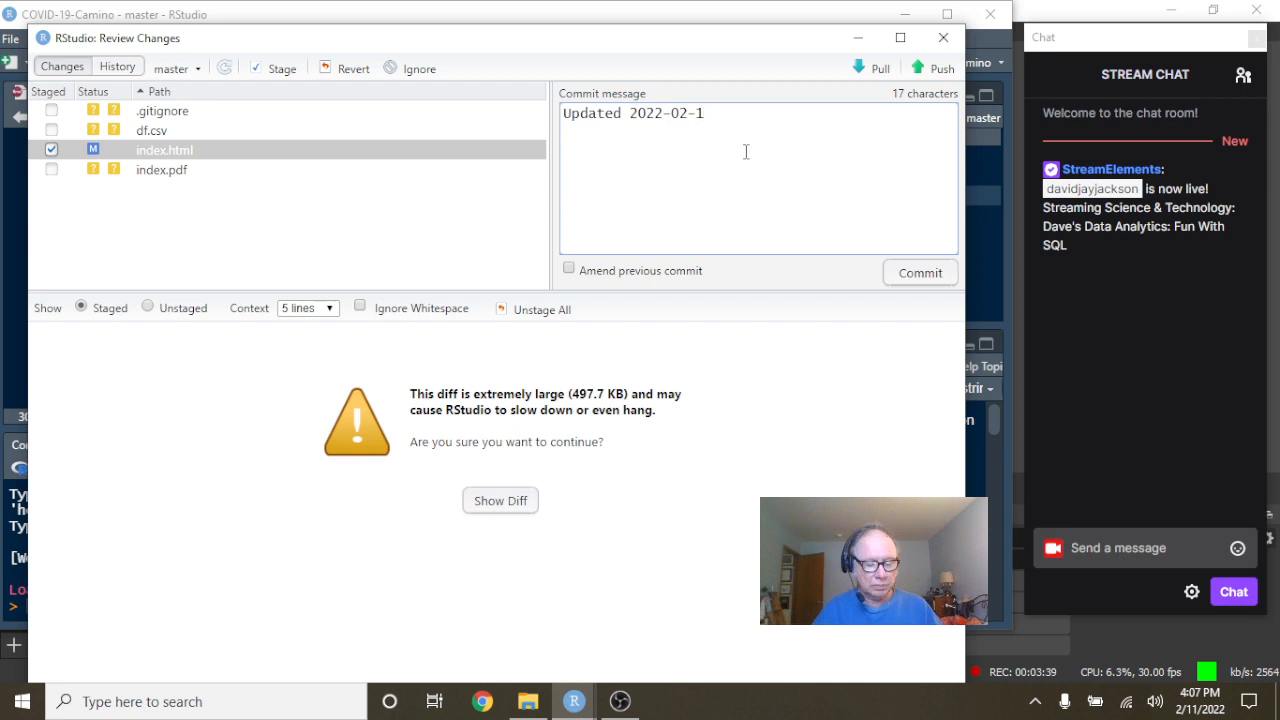
{"action": "type", "text": "2"}
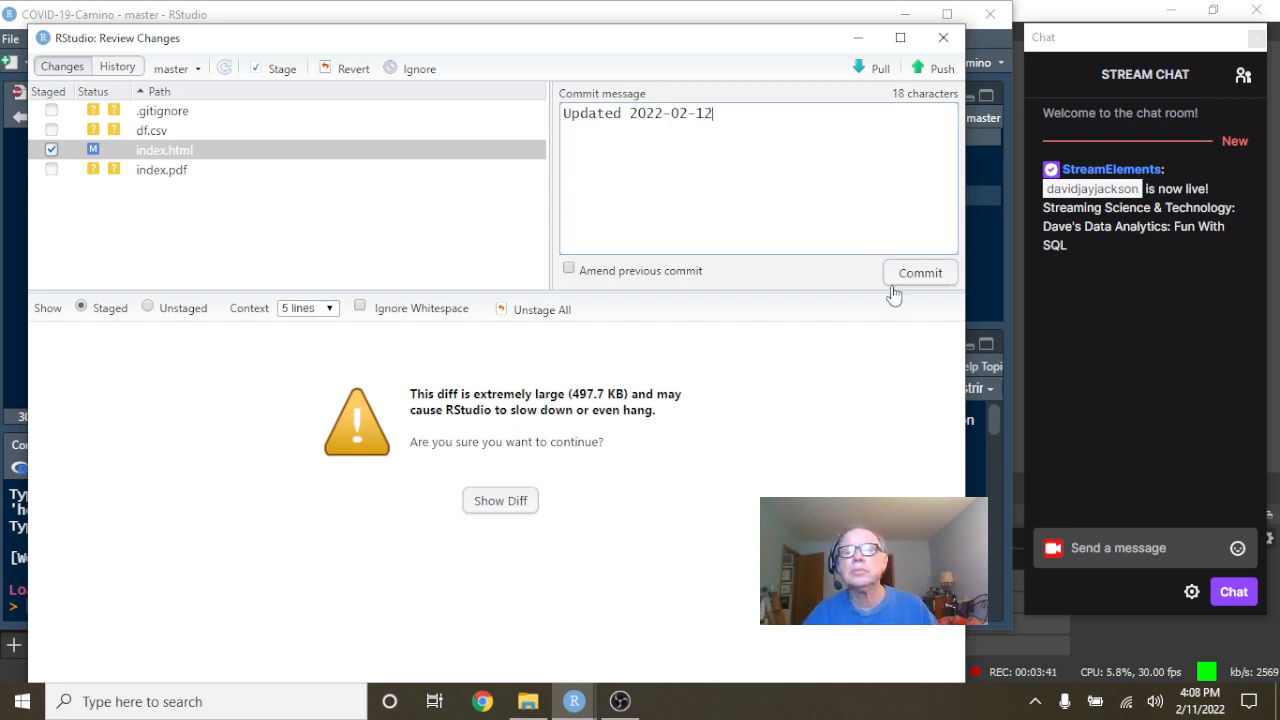
{"action": "left_click", "coordinate": [919, 272]}
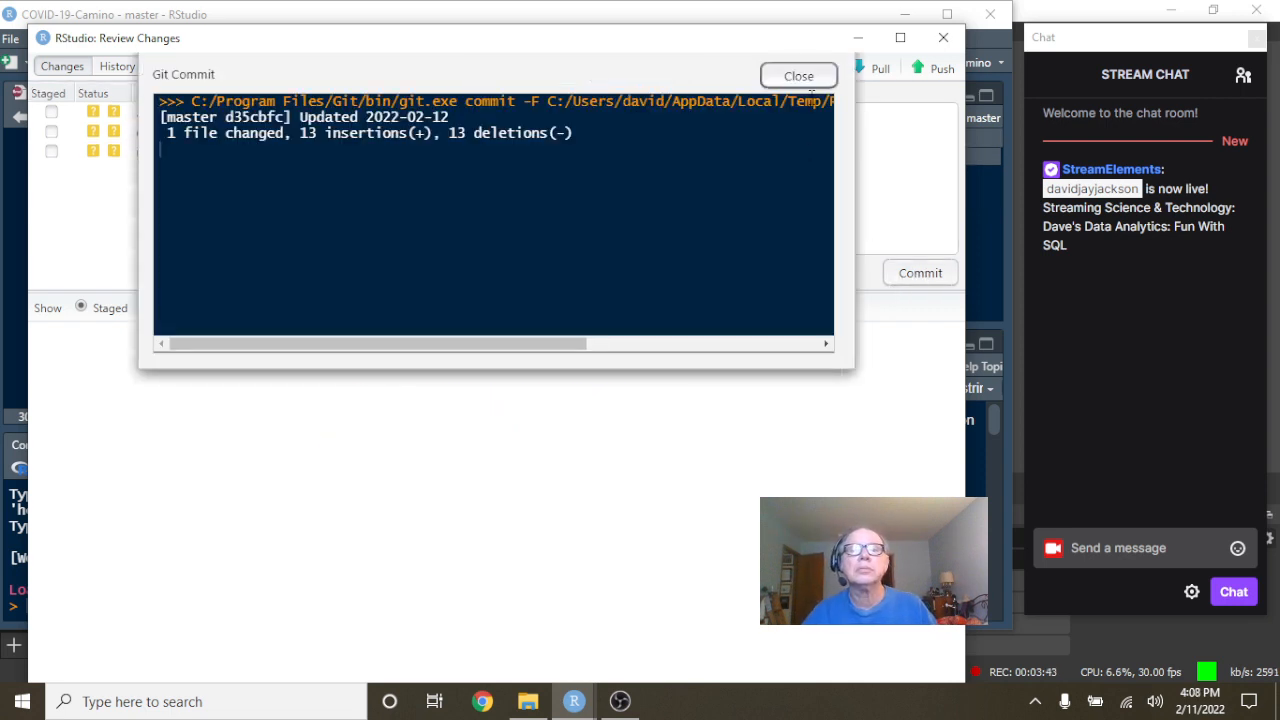
Push the 'Updated 2022-02-12' commit to GitHub origin master, then push again.
{"action": "left_click", "coordinate": [798, 75]}
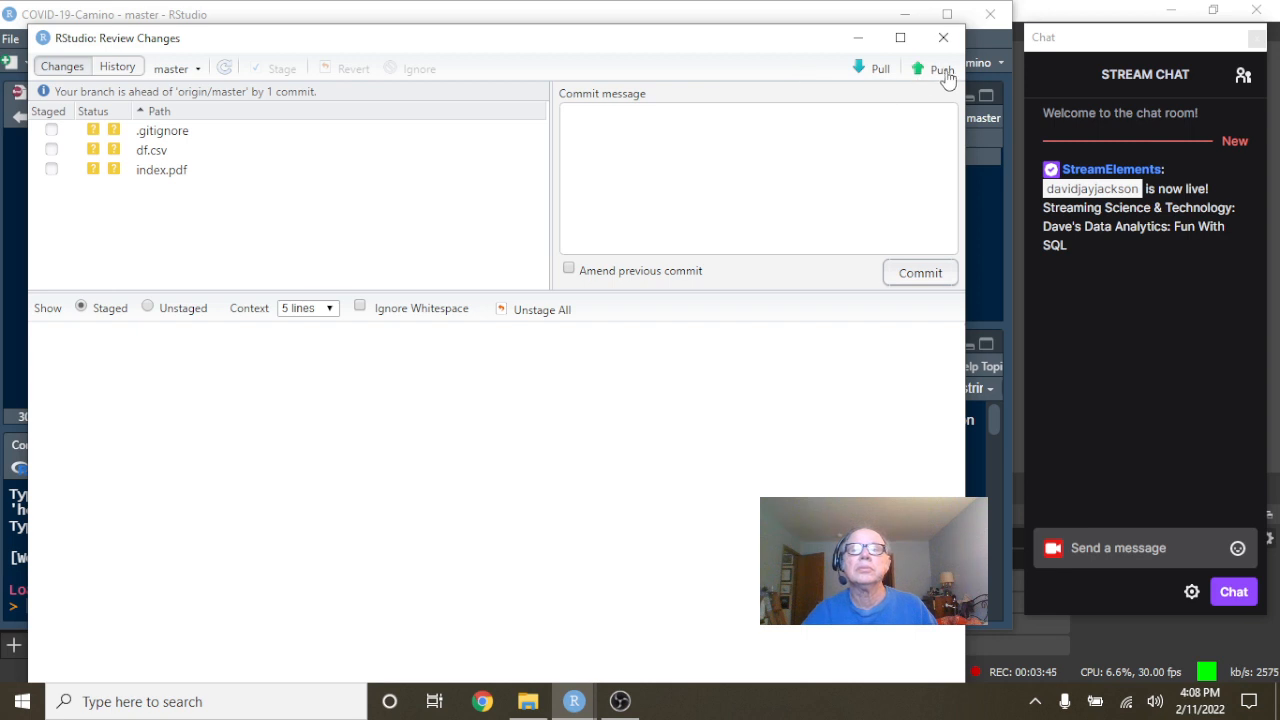
{"action": "left_click", "coordinate": [940, 69]}
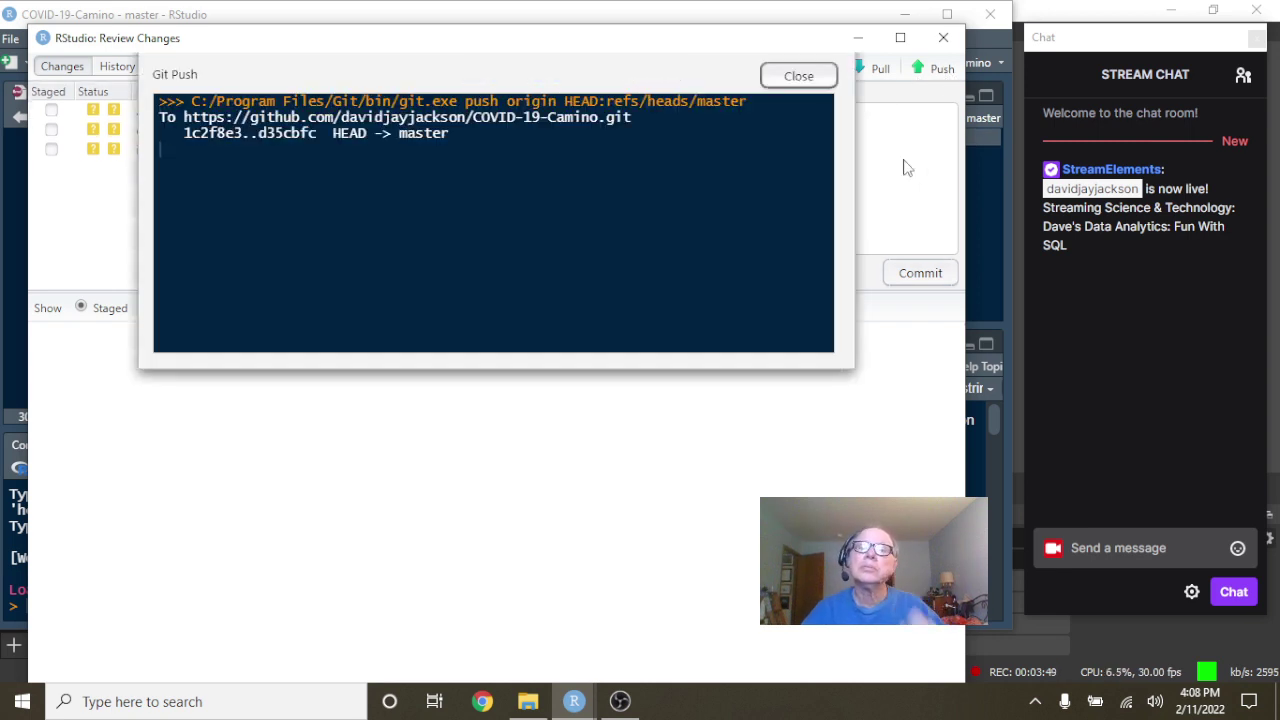
{"action": "left_click", "coordinate": [798, 75]}
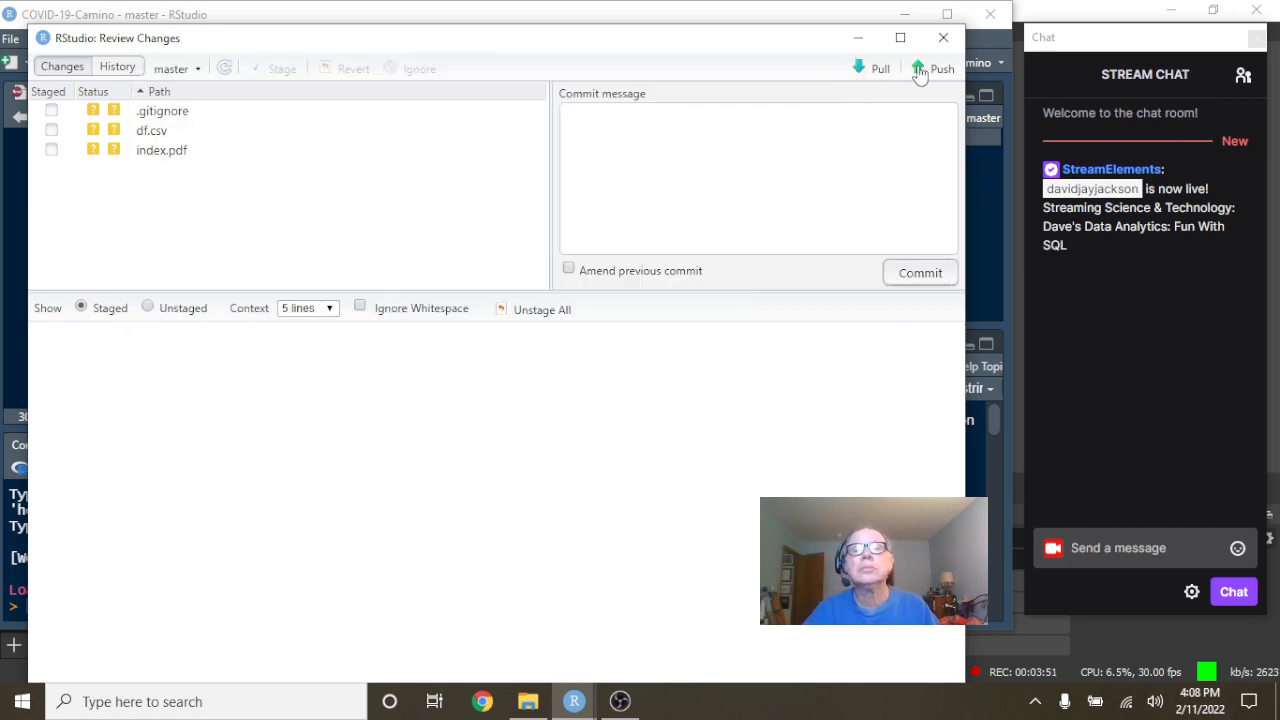
{"action": "left_click", "coordinate": [933, 68]}
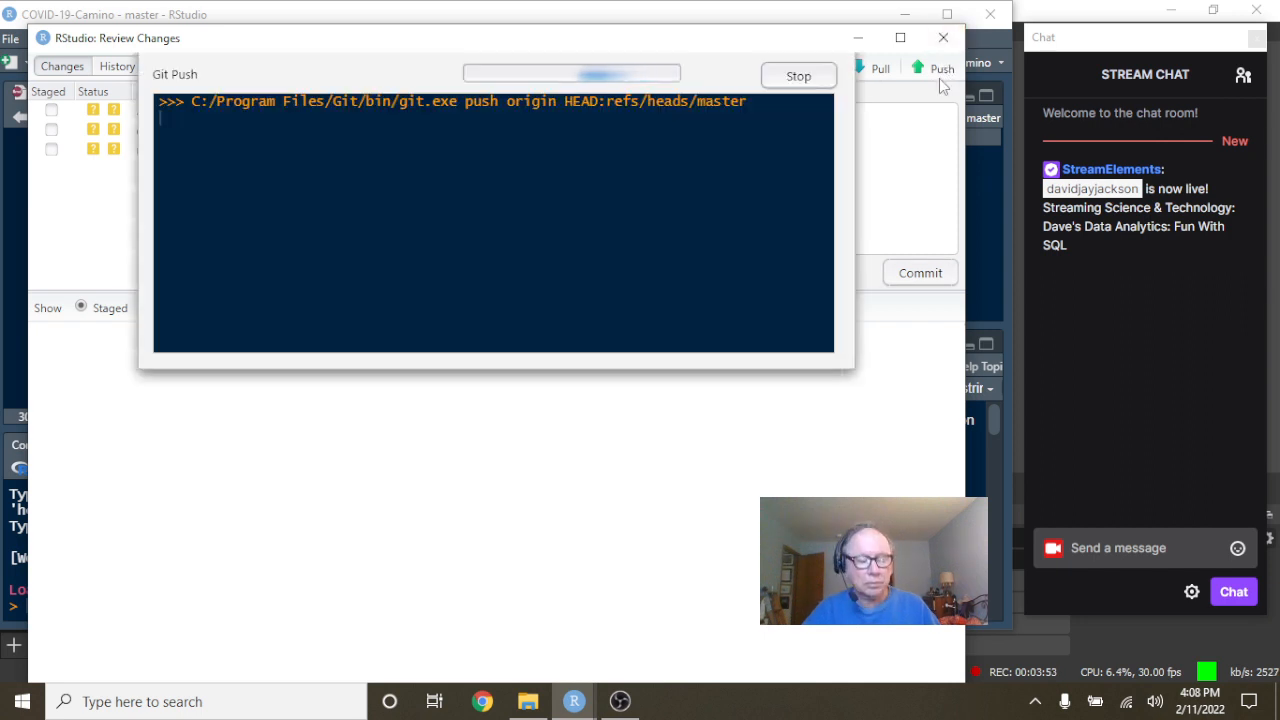